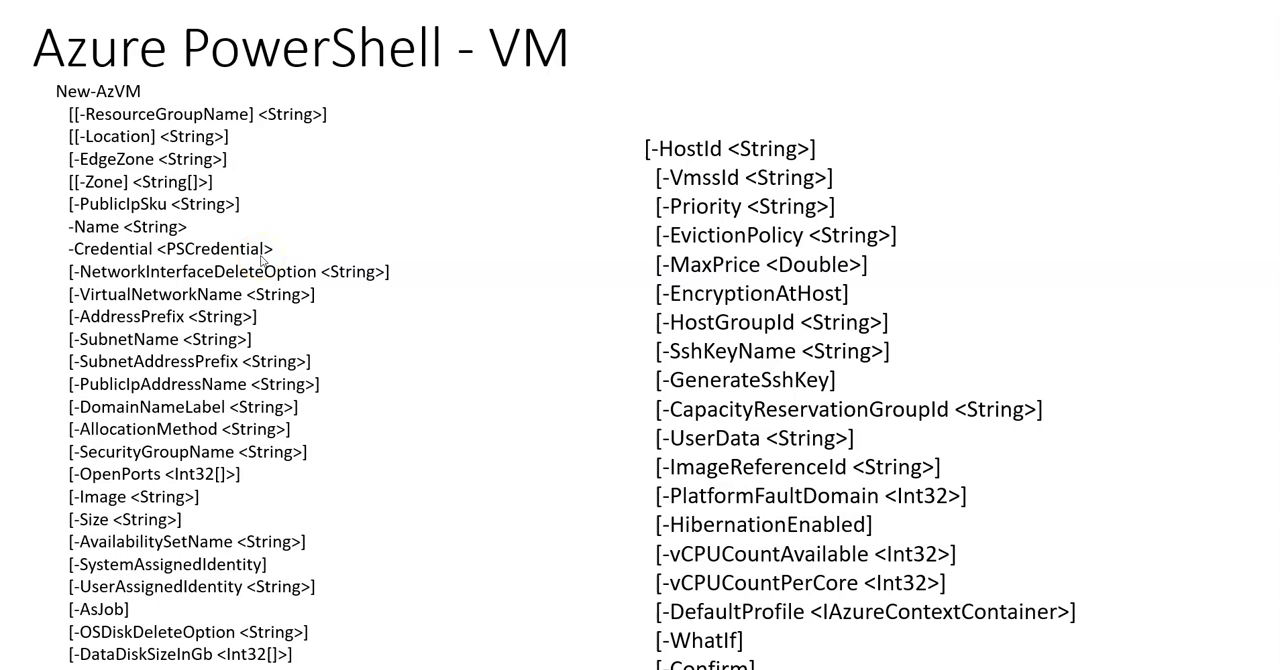
pyautogui.moveTo(234, 243)
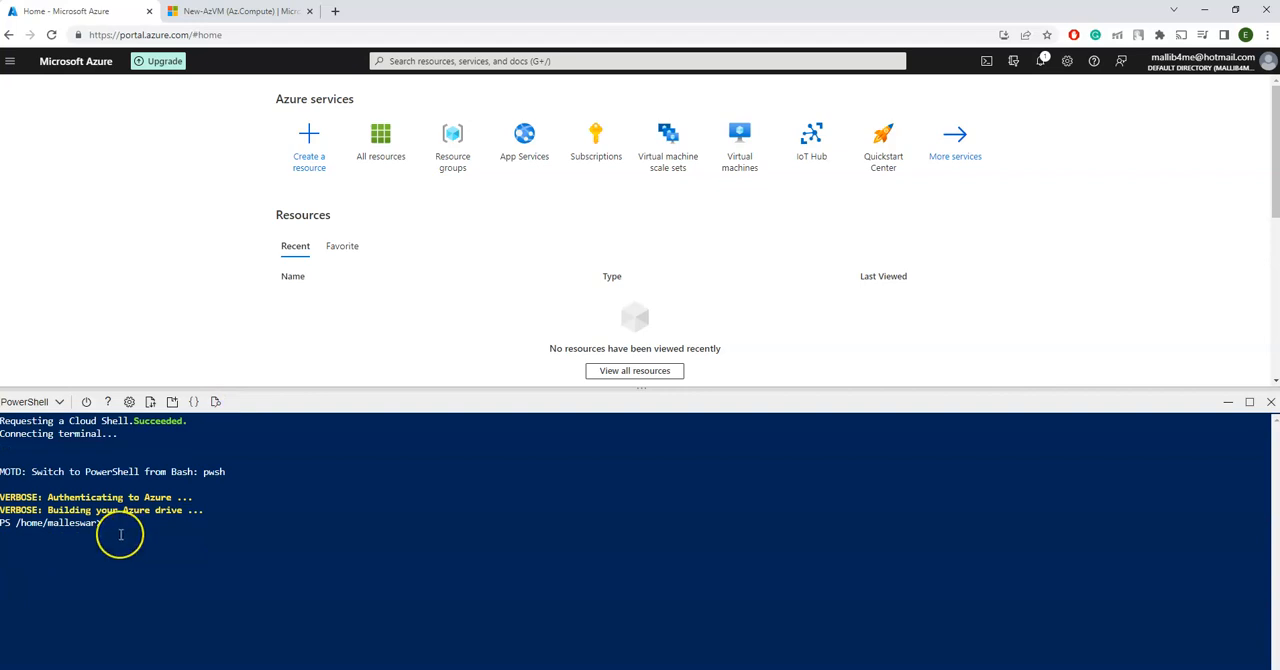
# Run New-AzVM with the -ResourceGroupName parameter and get a missing-argument error
pyautogui.write('N')
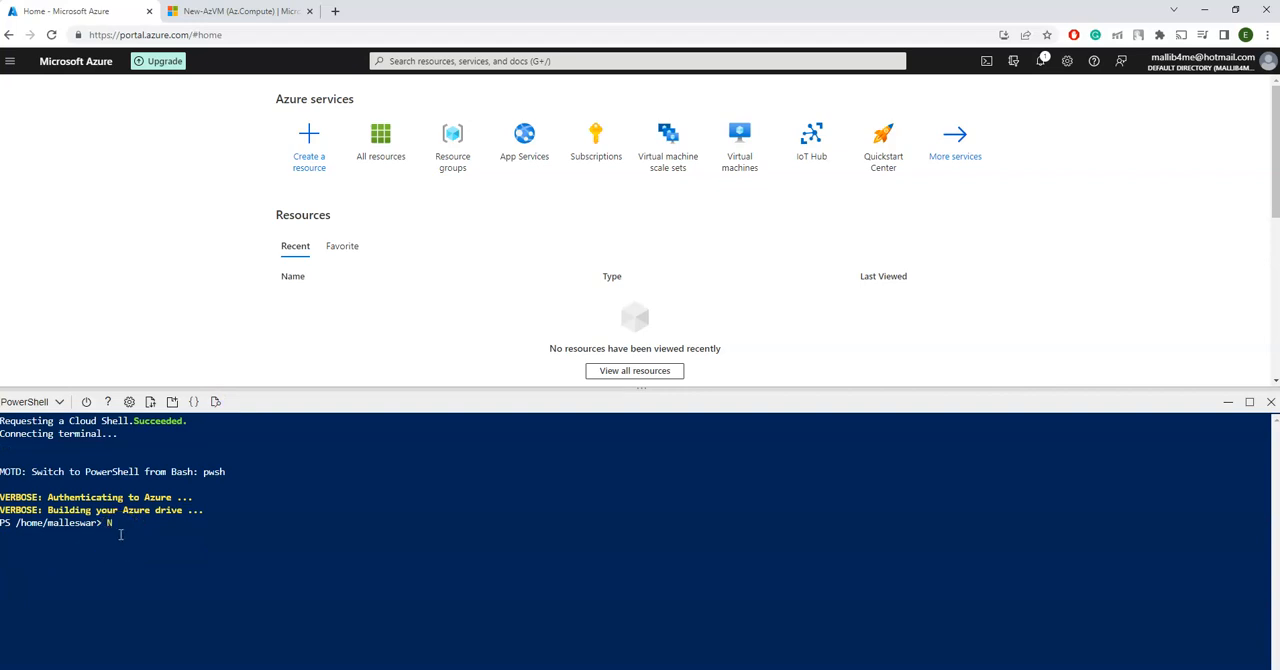
pyautogui.write('ew-AzVm')
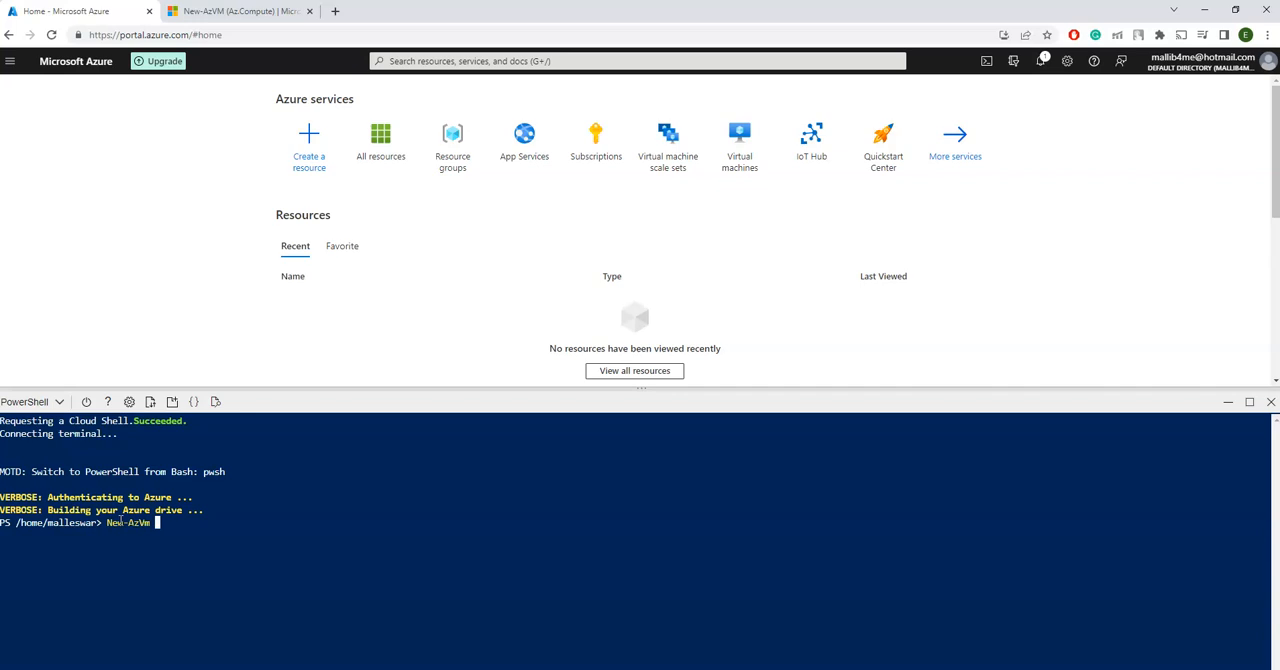
pyautogui.write('-Res')
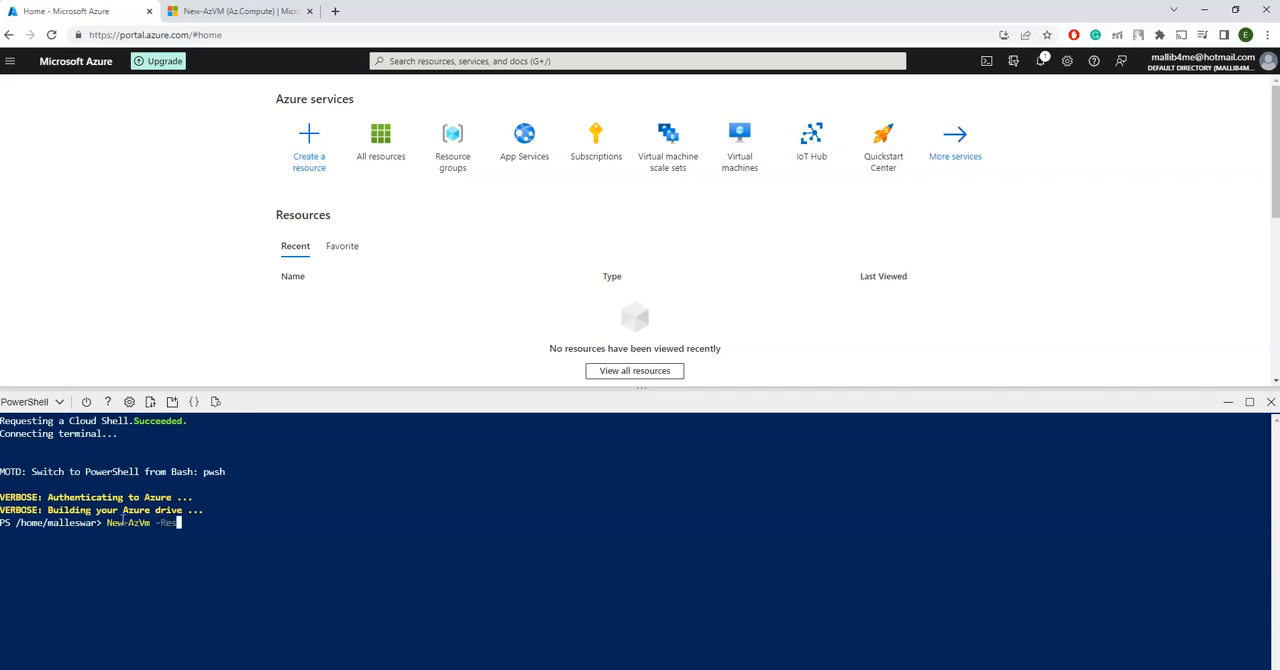
pyautogui.write('-ResourceGroupName')
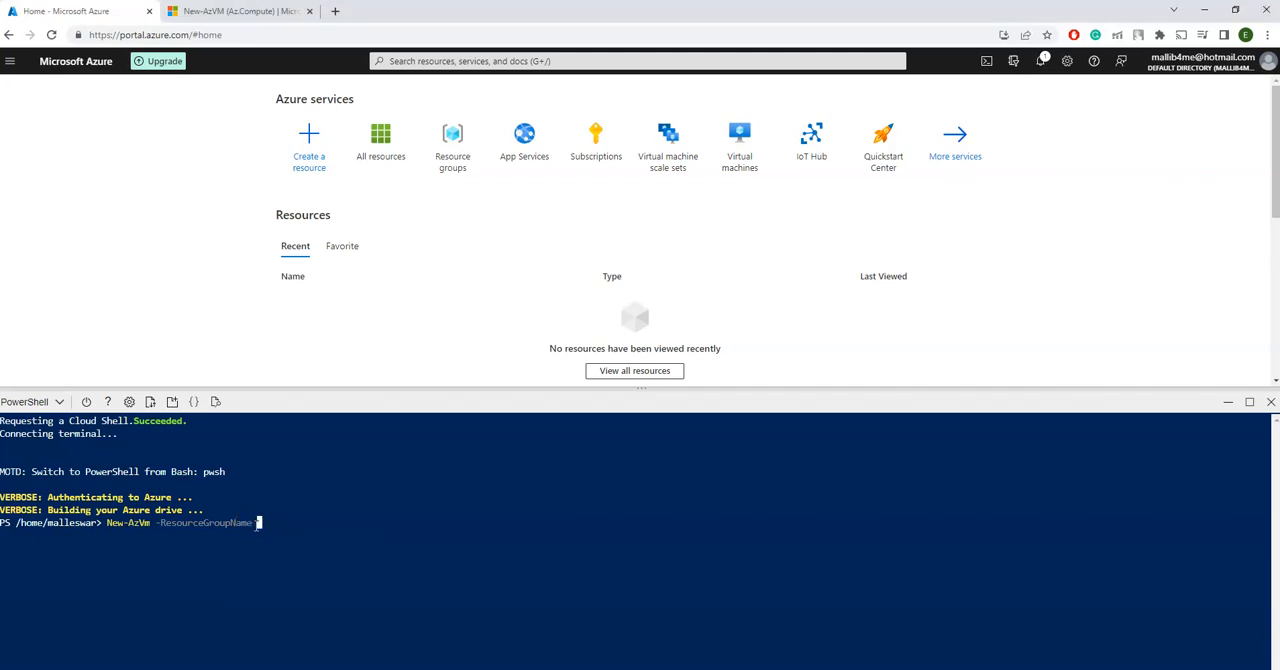
pyautogui.write('myvmrg')
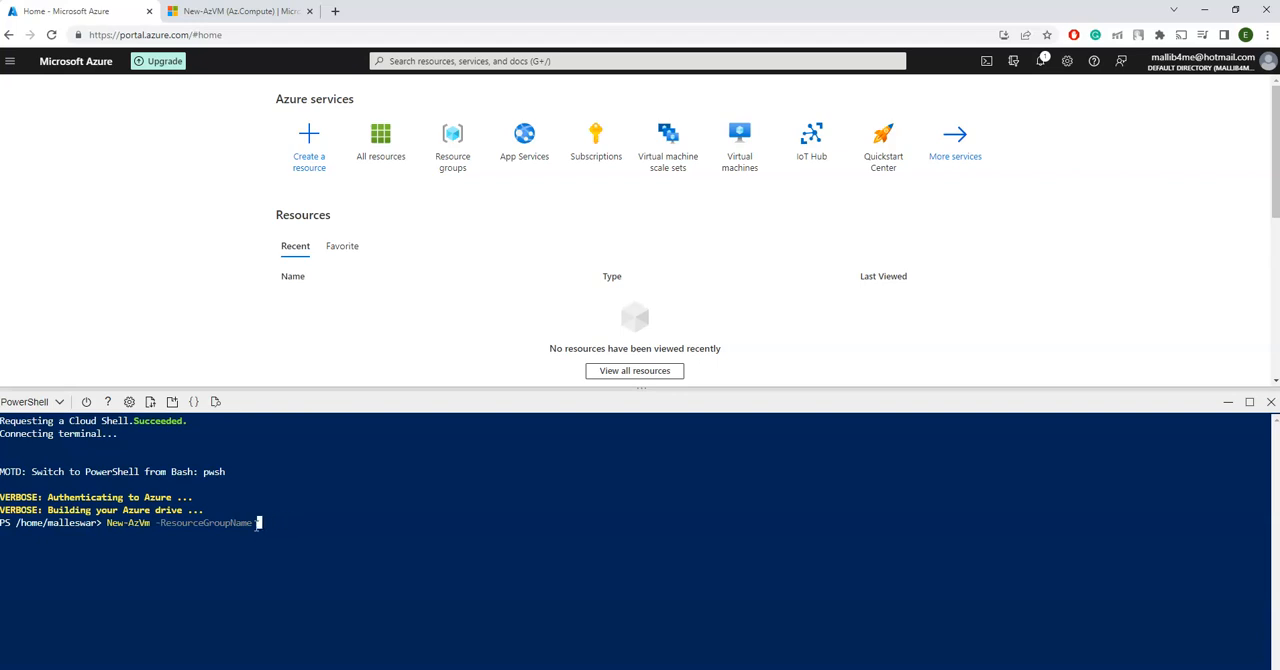
pyautogui.press('Return')
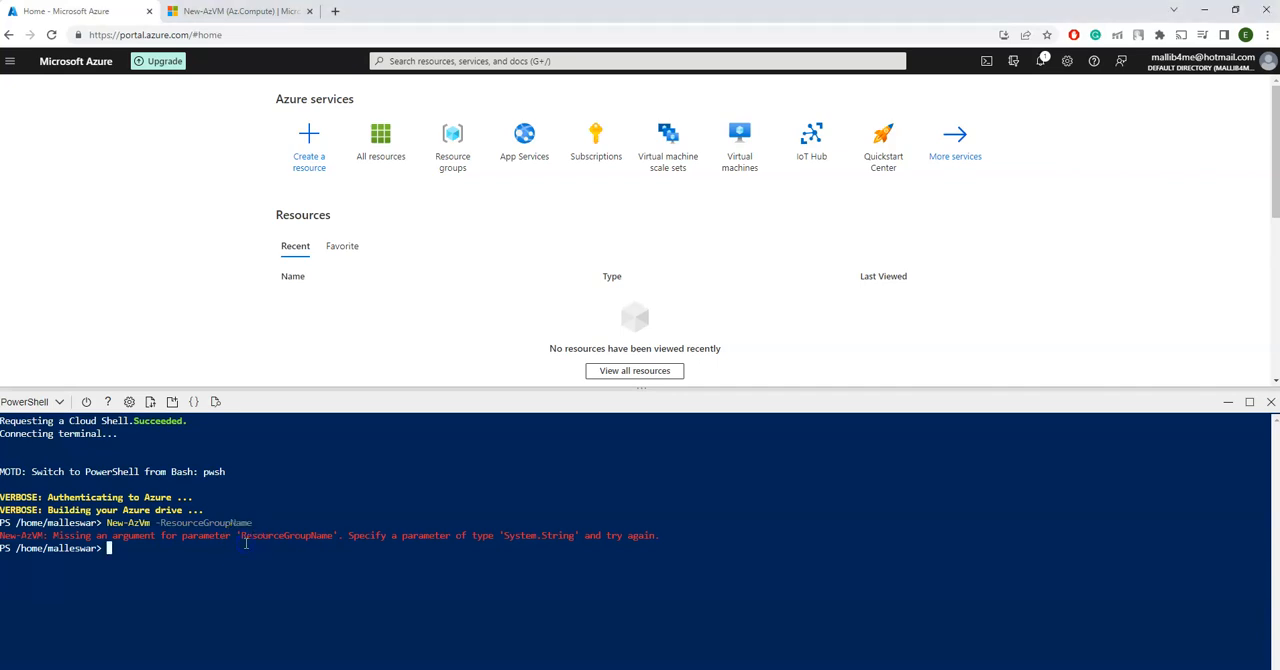
# Type New-AzVM with resource group 'myvmrg', name 'myvmpowershell', location 'EastUS', network 'myVnet'
pyautogui.write('New-AzVm')
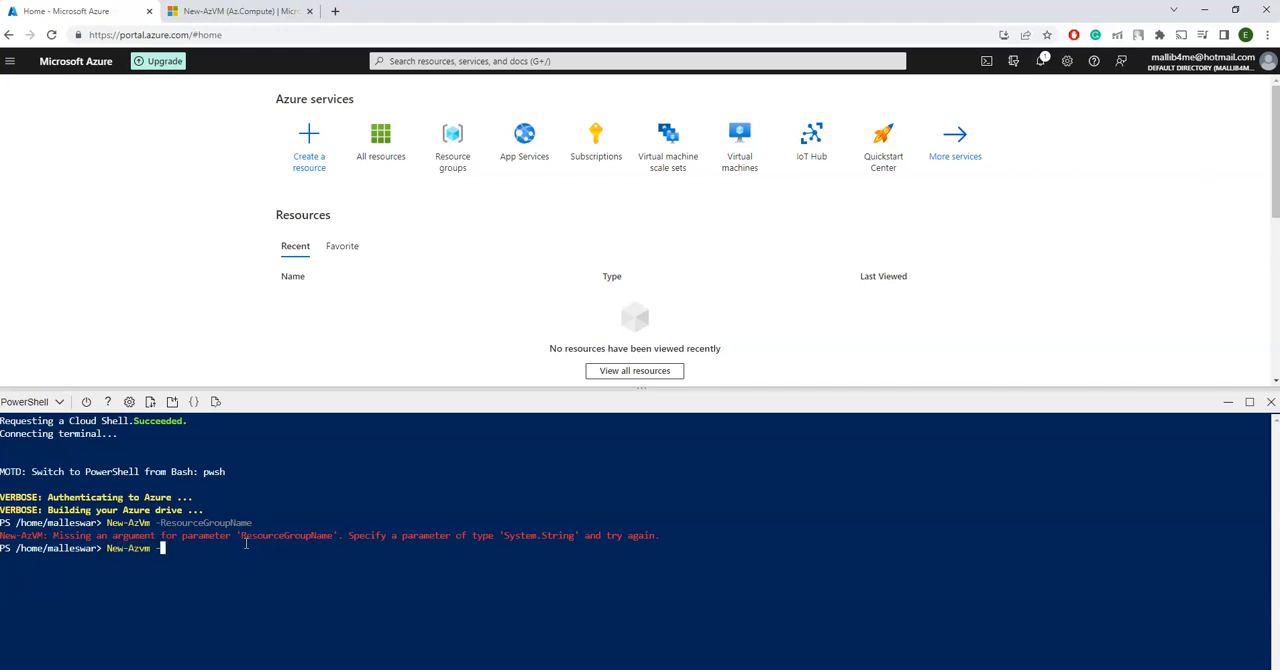
pyautogui.write('-ResourceGroupName')
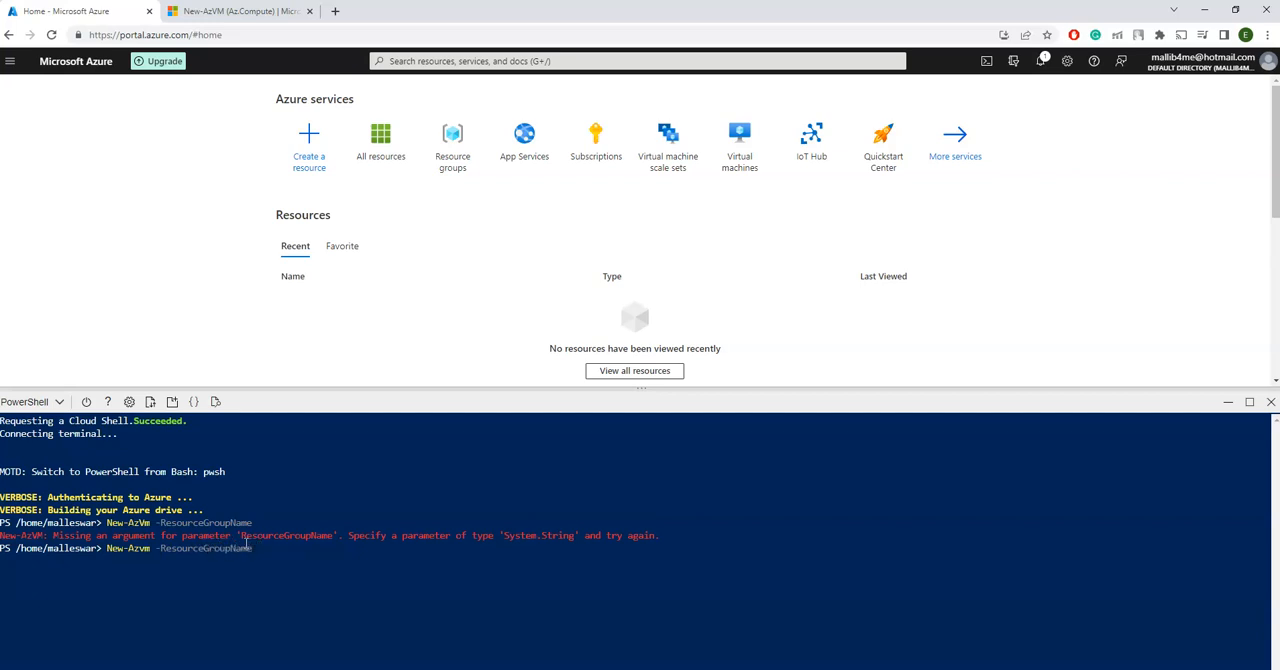
pyautogui.write("'myvn")
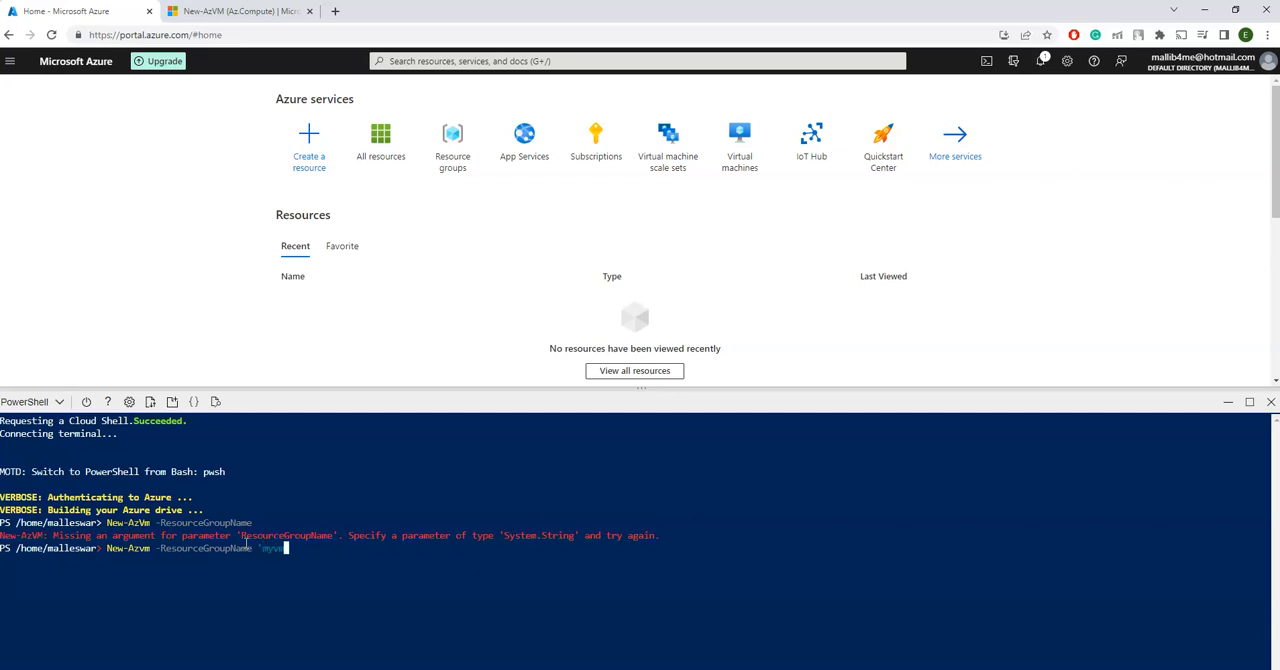
pyautogui.write('myvmg')
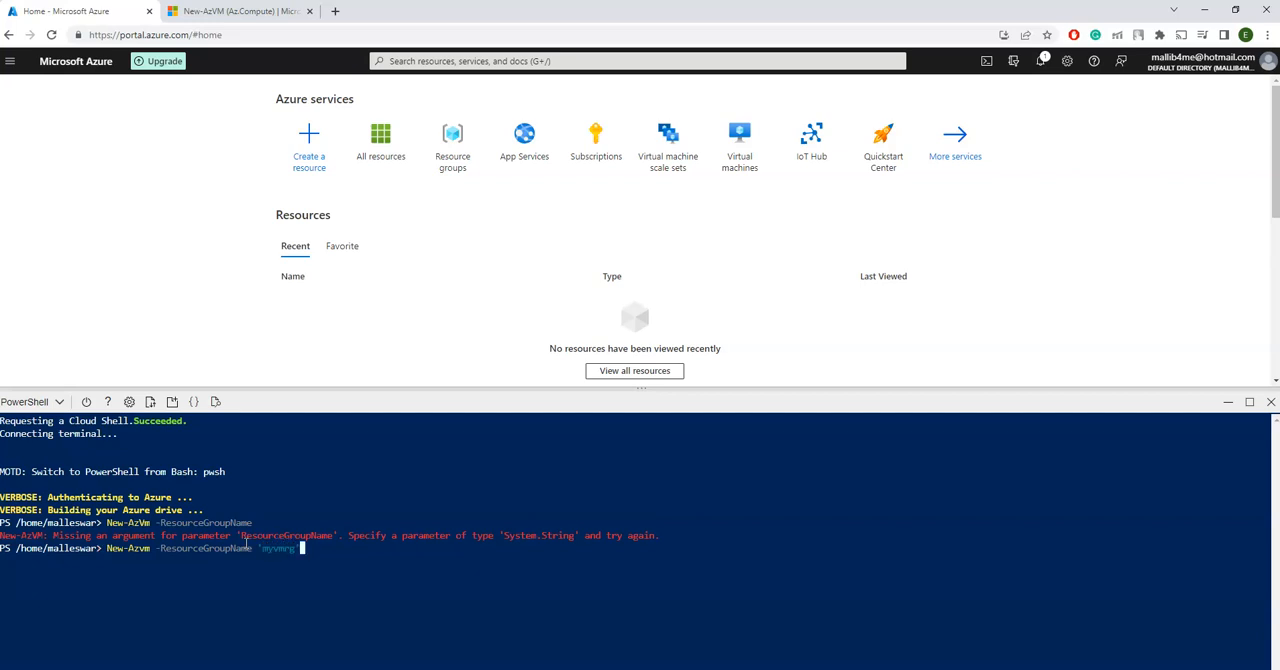
pyautogui.write("Name 'myvm")
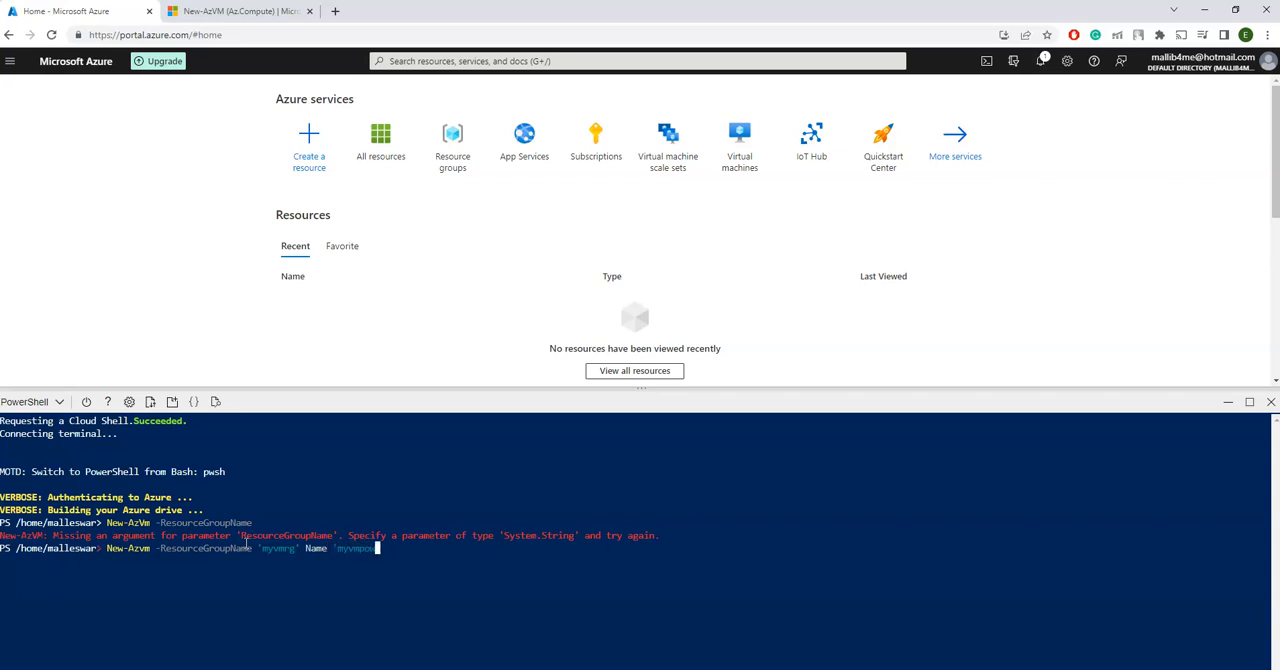
pyautogui.write('powershell')
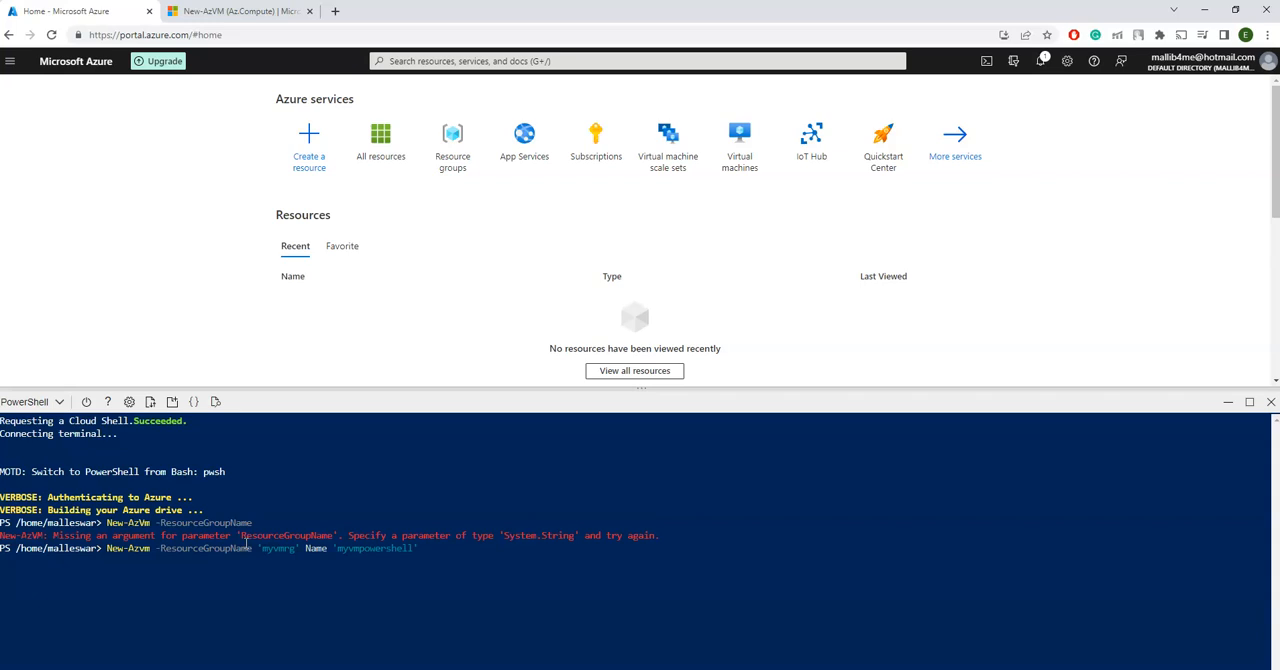
pyautogui.write("-Location 'EastUS'")
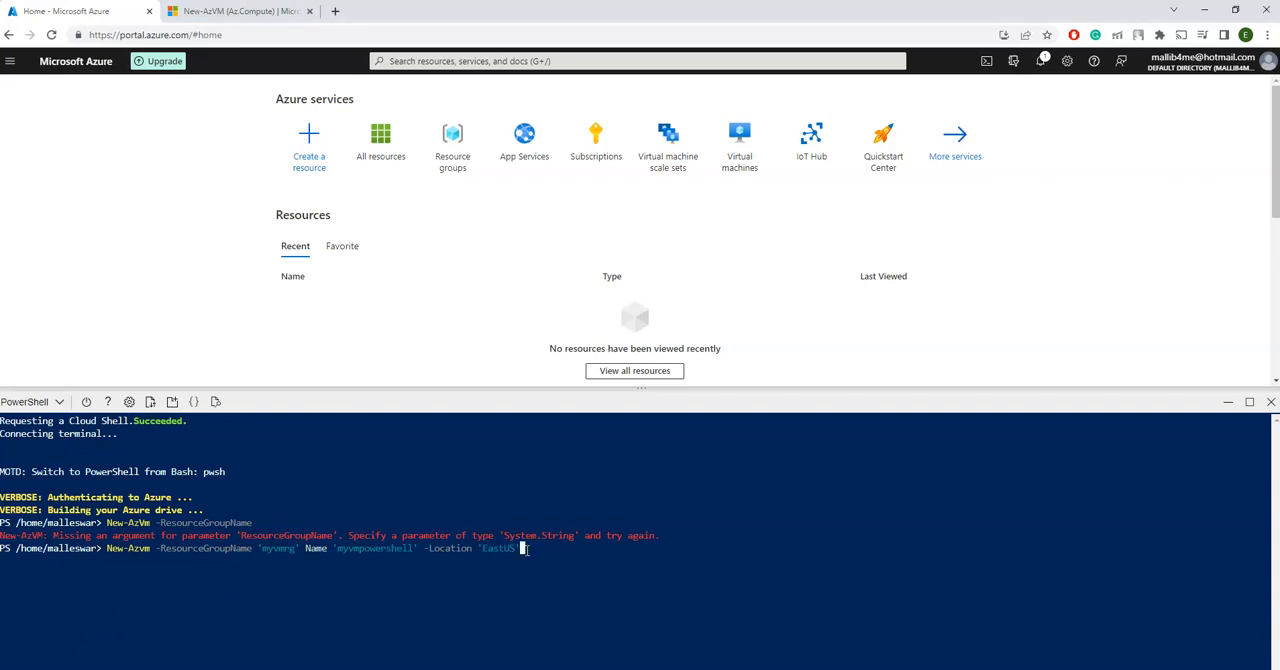
pyautogui.write('-V')
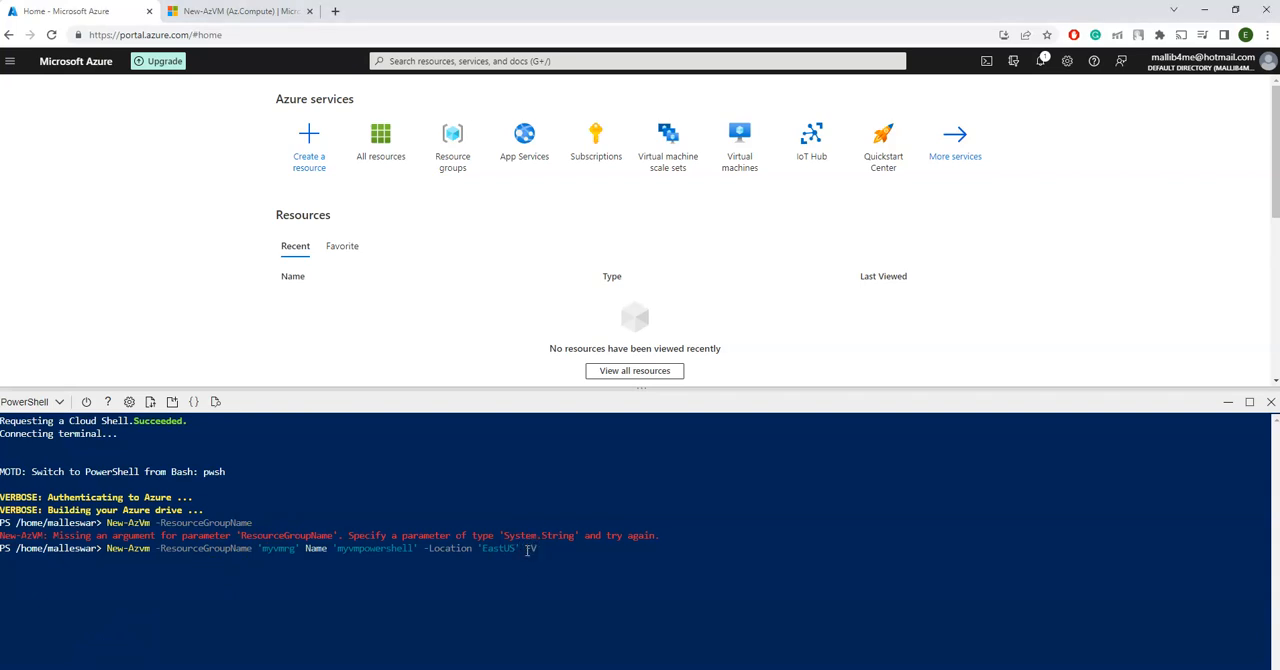
pyautogui.write('VirtualNetworkName')
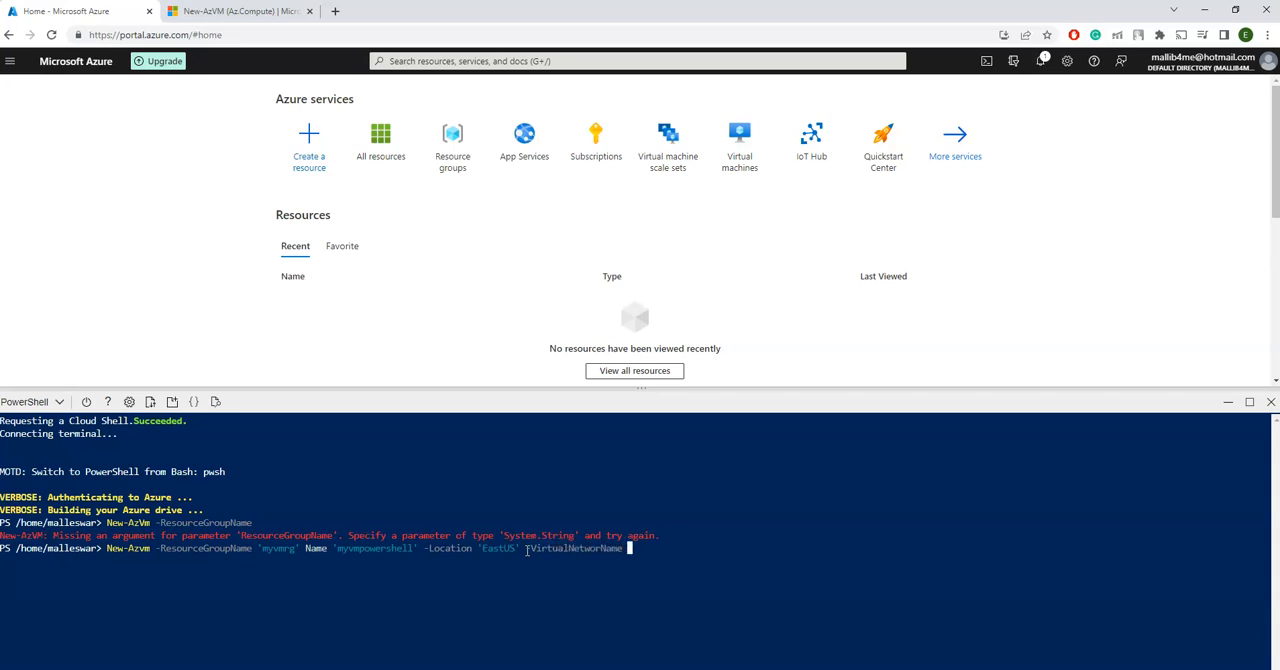
pyautogui.write("'myvnet")
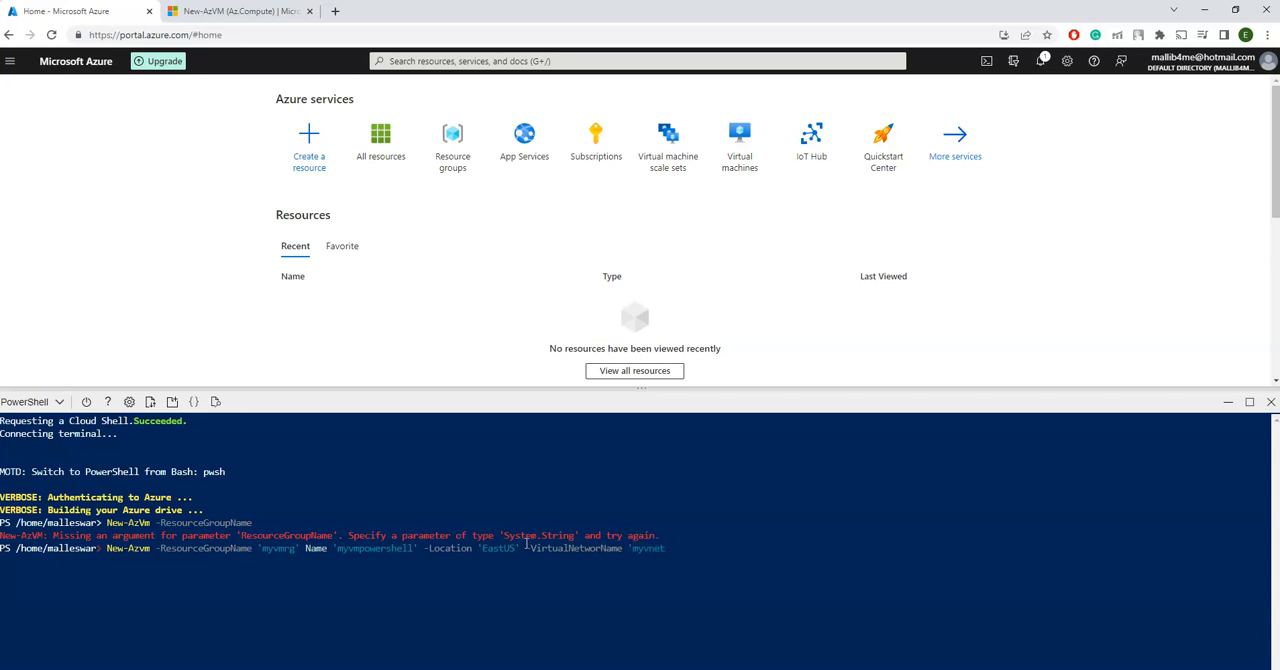
pyautogui.moveTo(670, 547)
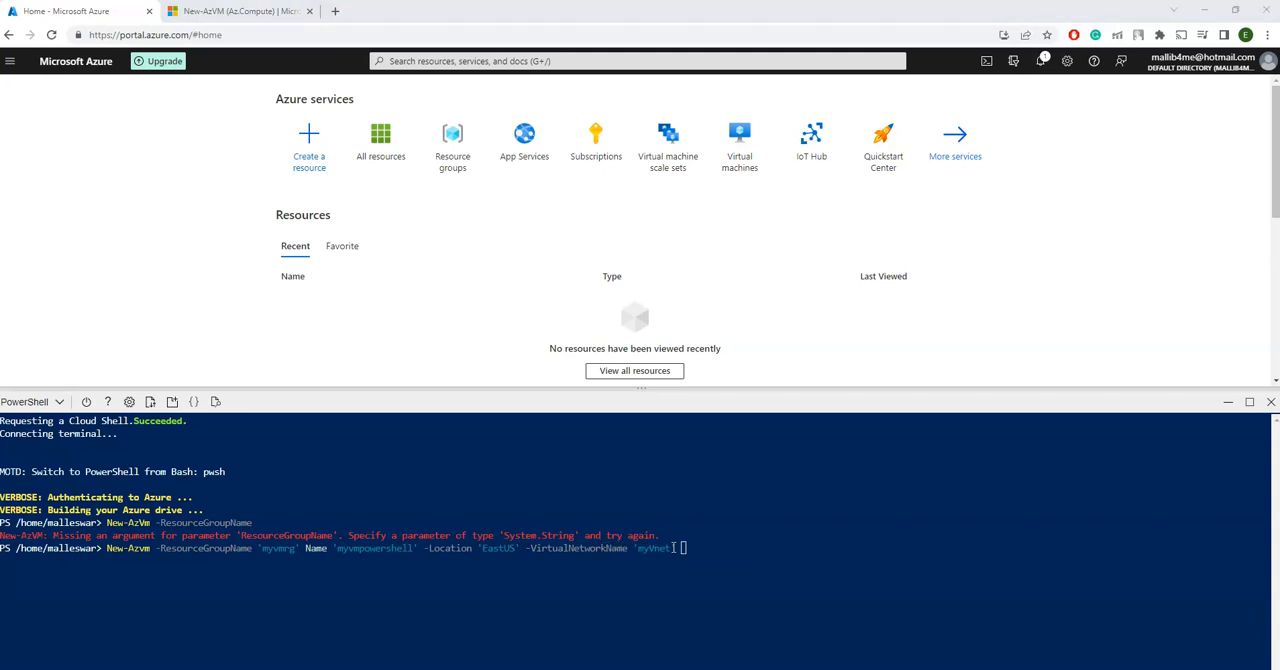
# Add subnet 'myvmsubnet' and security group 'myvmnsg' parameters to the New-AzVM command
pyautogui.write('-')
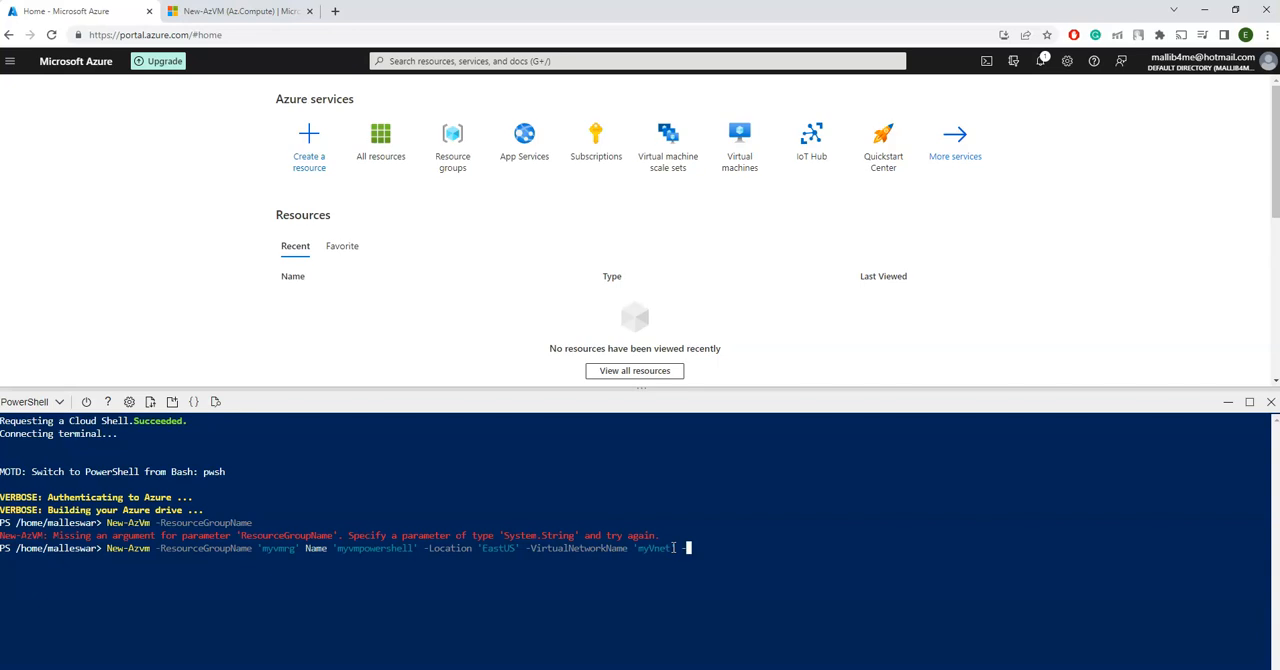
pyautogui.write('Sub')
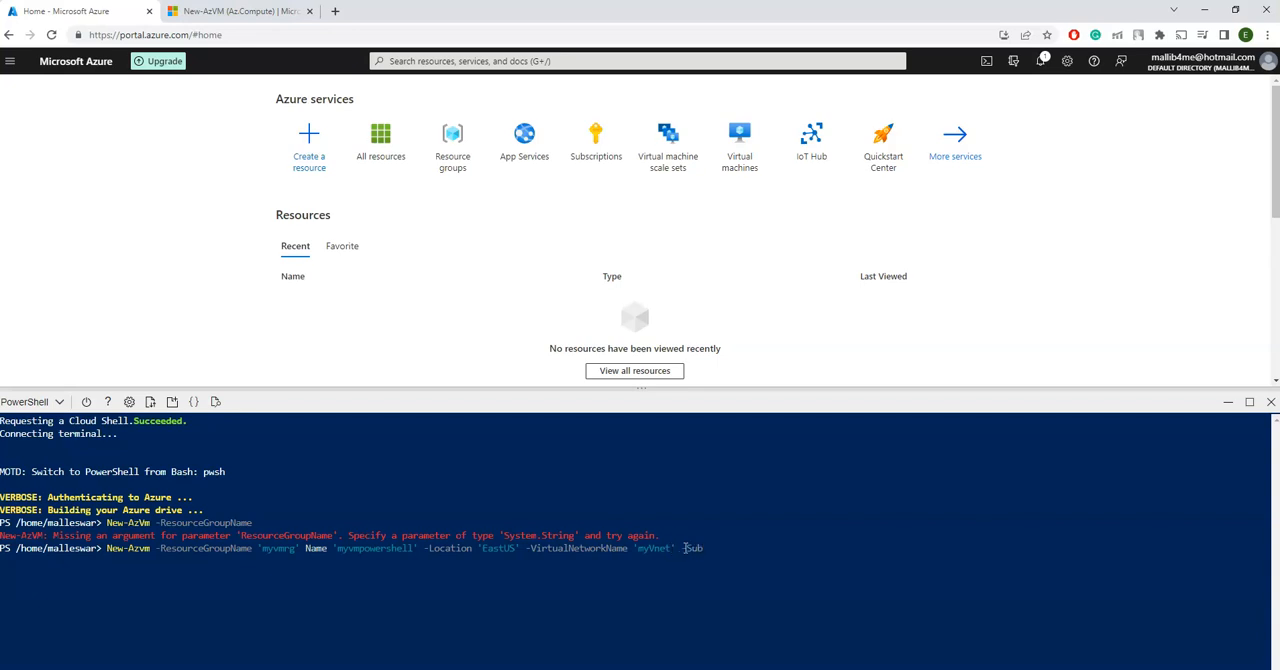
pyautogui.write('SubnetName')
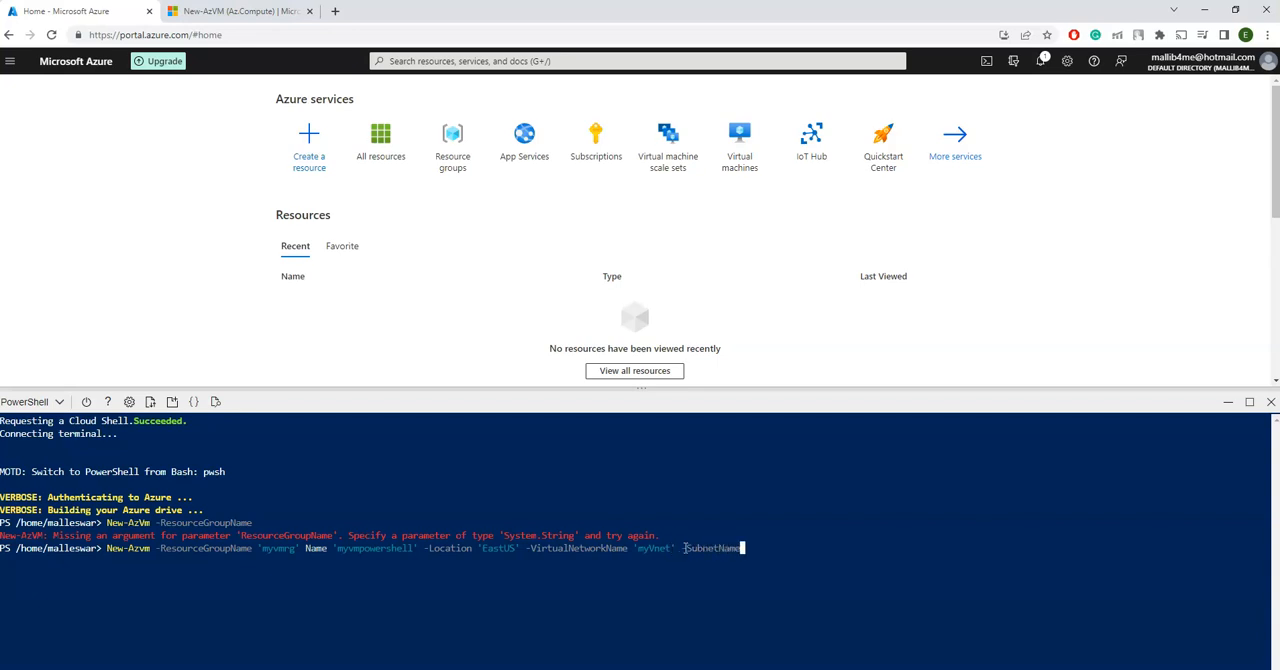
pyautogui.write("'myvmsubnet")
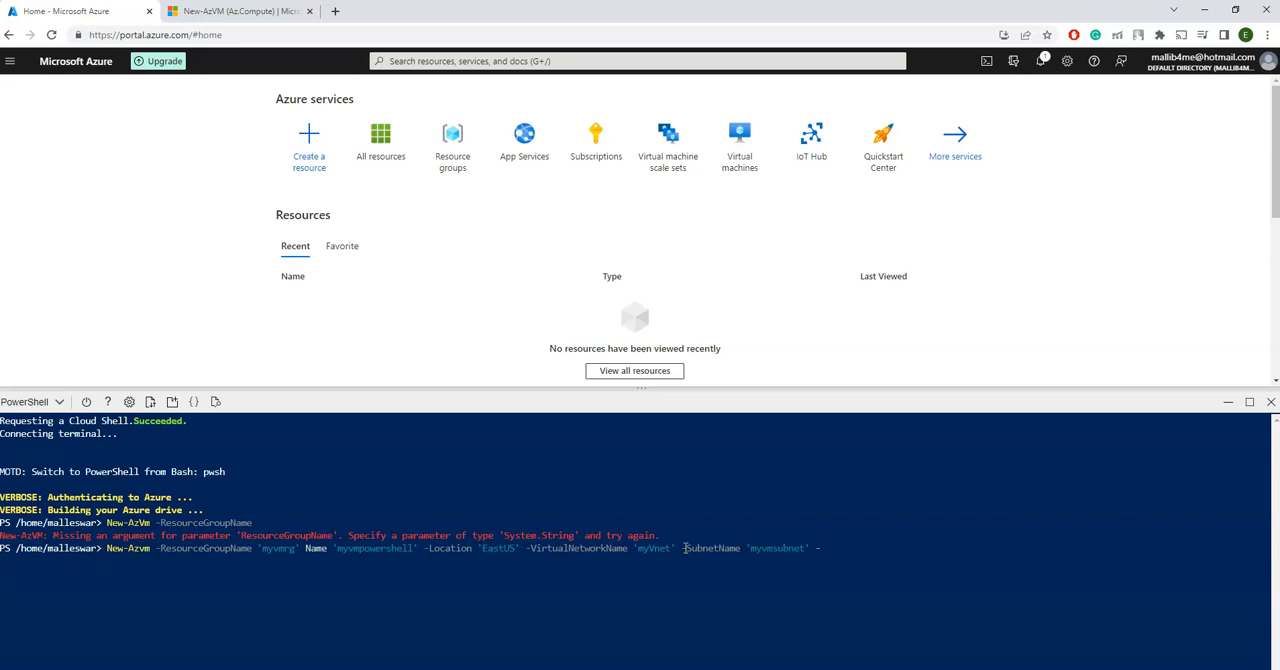
pyautogui.write('-SecurityGroupName')
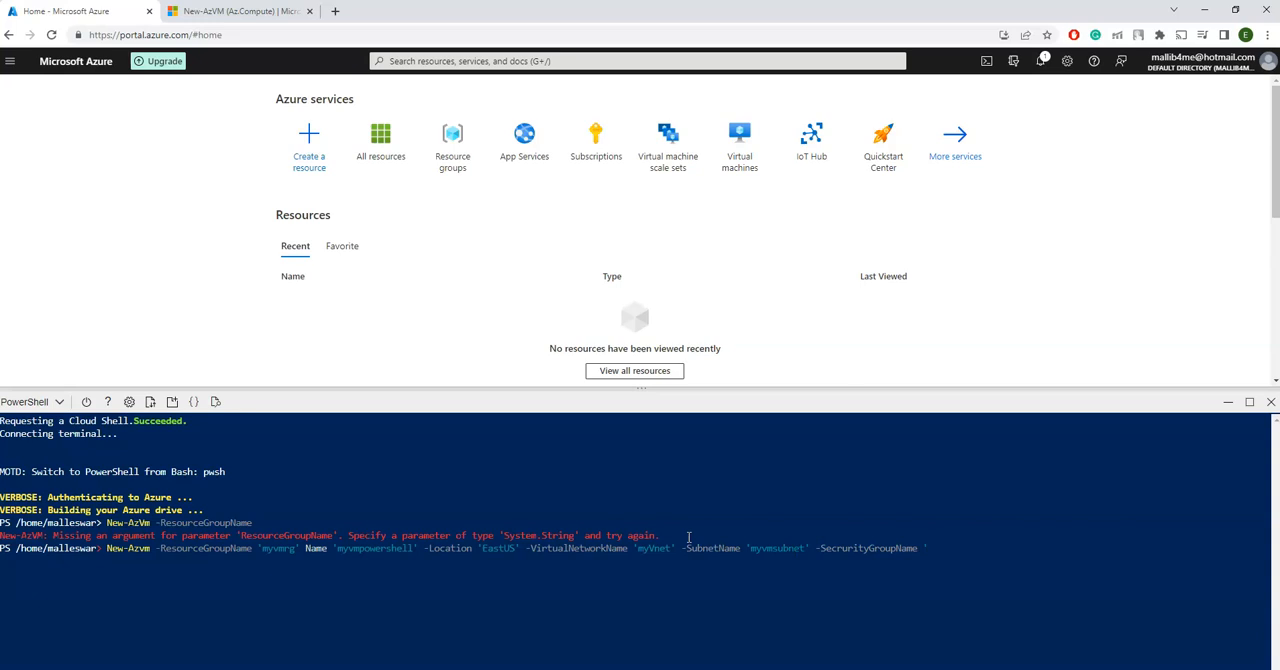
pyautogui.write("myvmnsg' -")
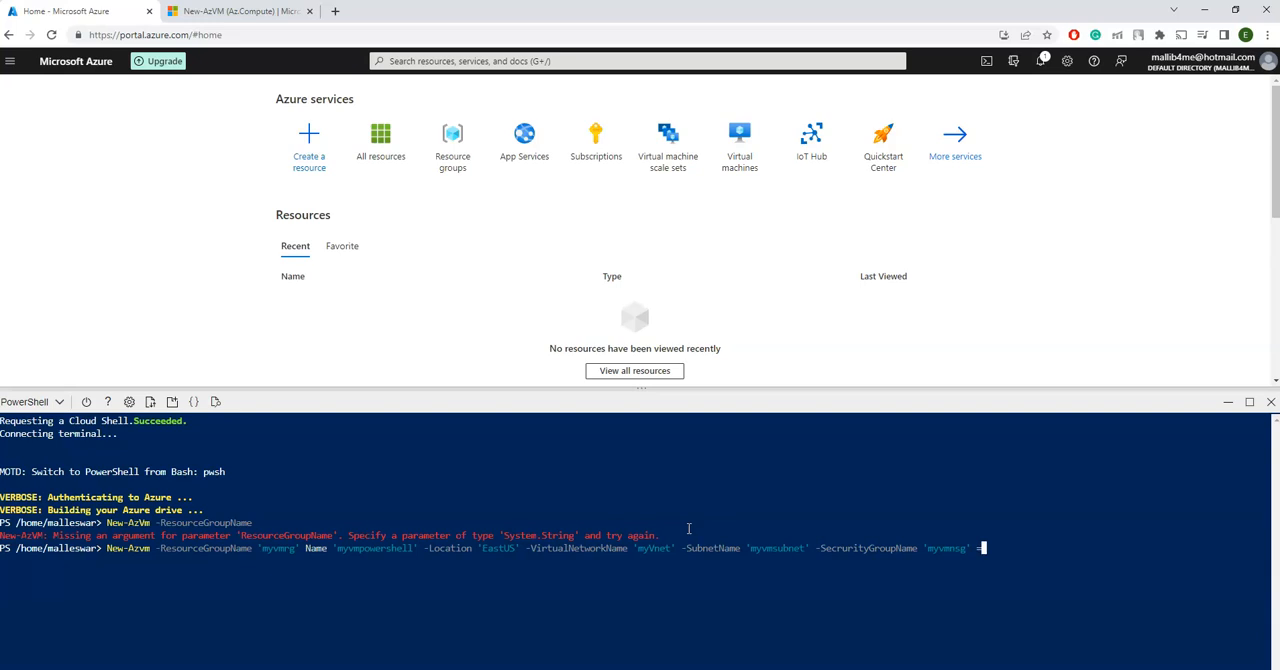
pyautogui.write('P')
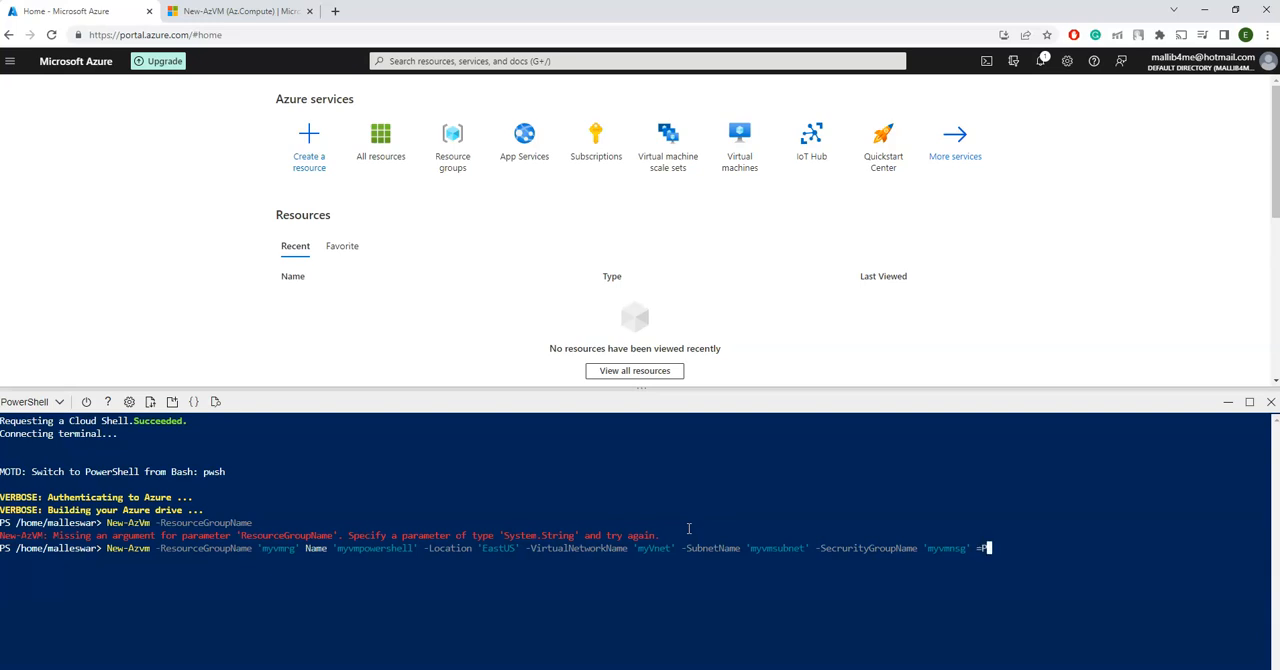
pyautogui.write('Public')
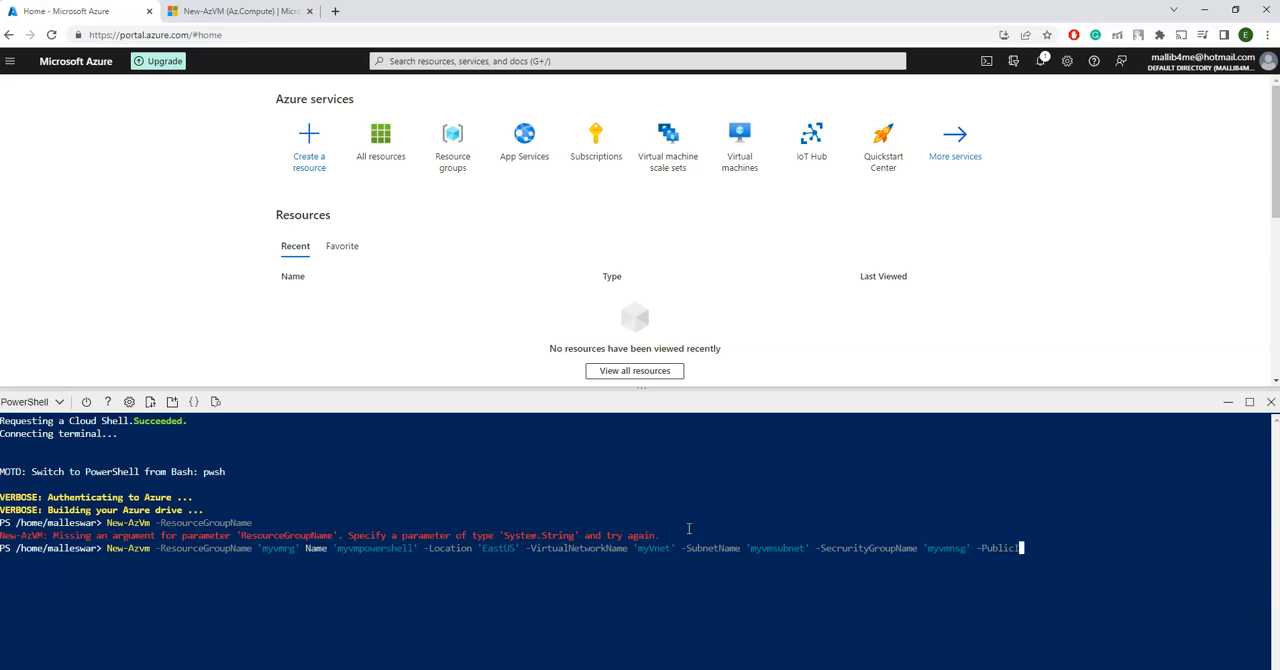
# Add public IP 'myvmpip' and open ports 80,3389, then run the New-AzVM command
pyautogui.write('IPAdressName')
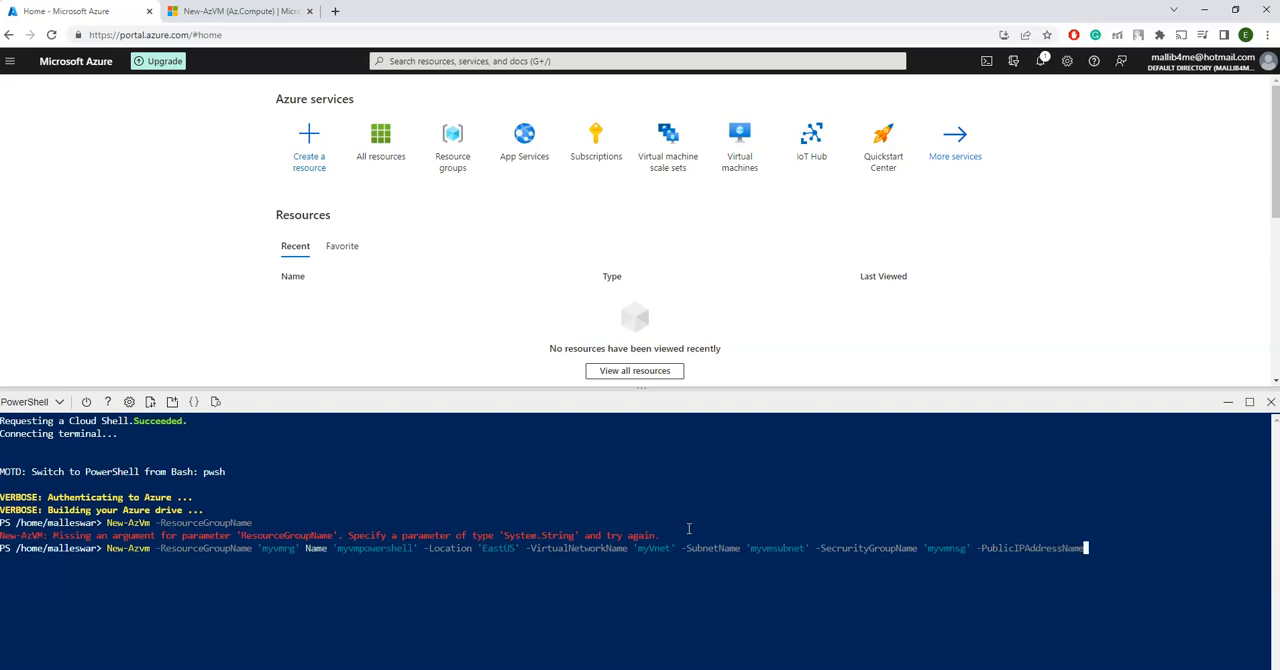
pyautogui.write("'myvmpip'")
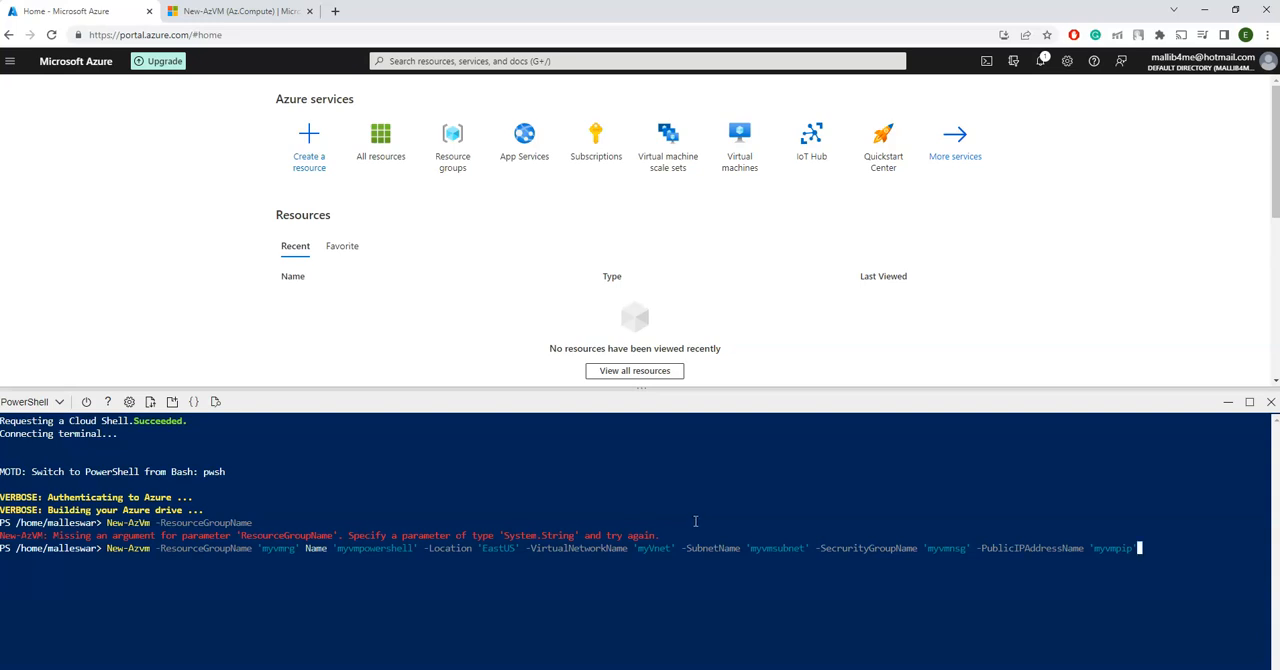
pyautogui.write('=')
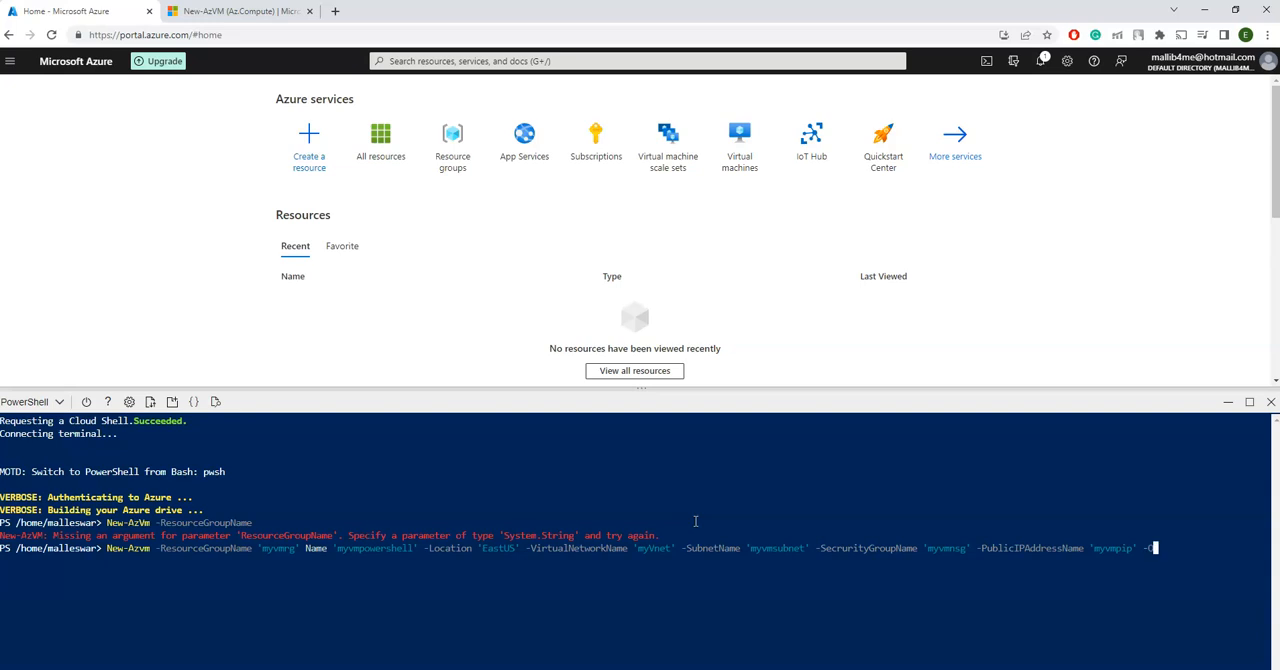
pyautogui.write('-OpenPort')
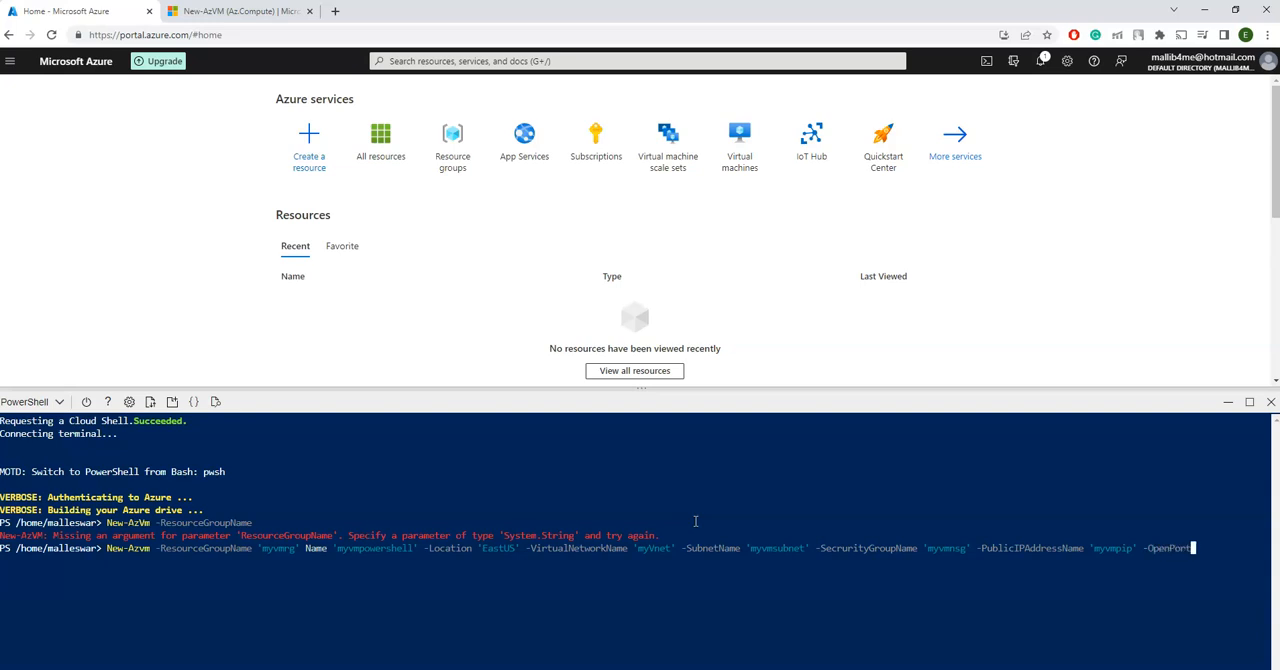
pyautogui.write('s')
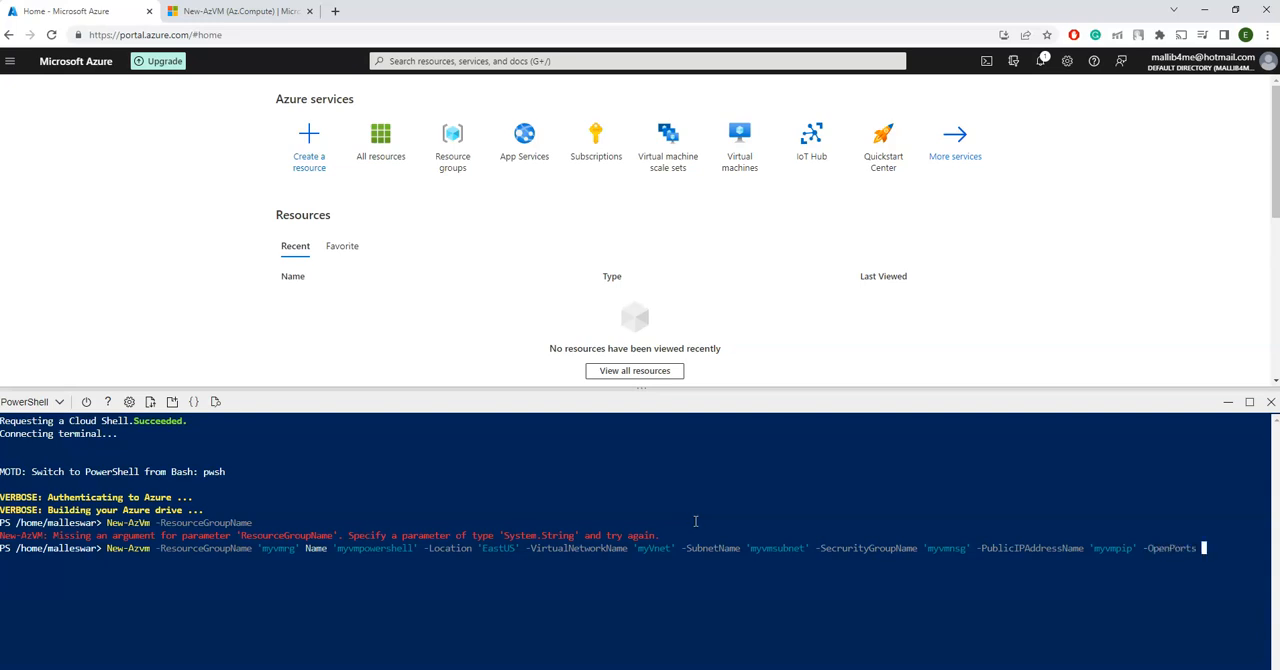
pyautogui.write('80')
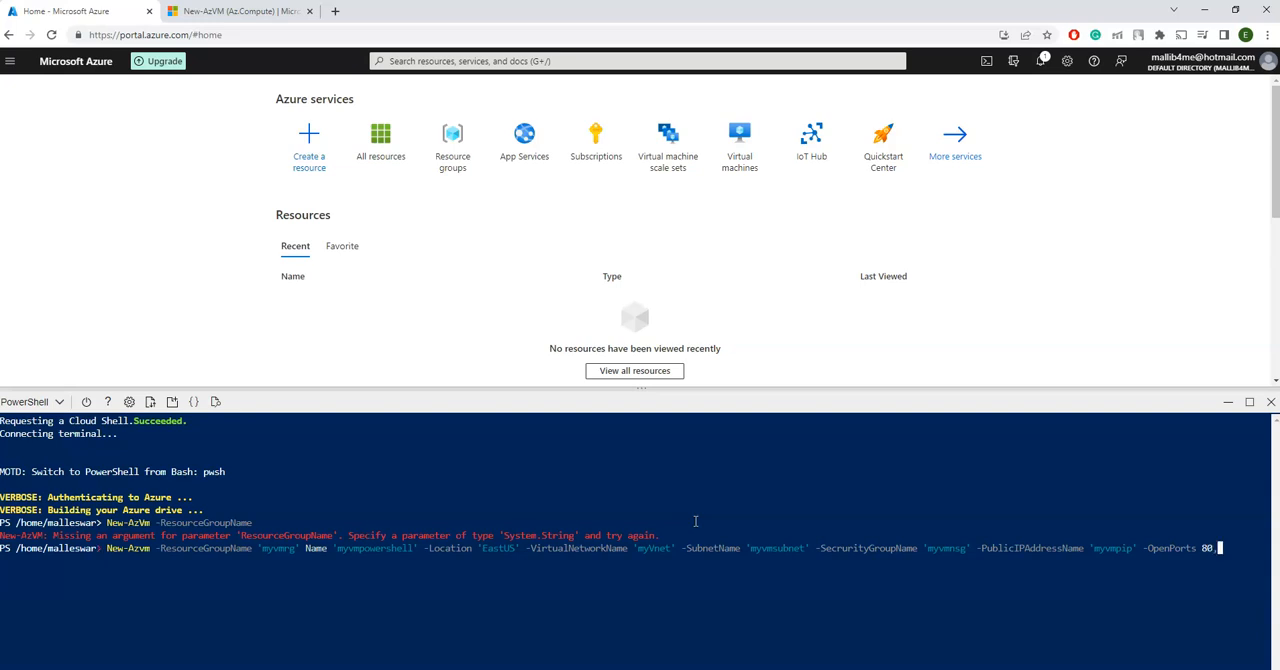
pyautogui.write(',3389')
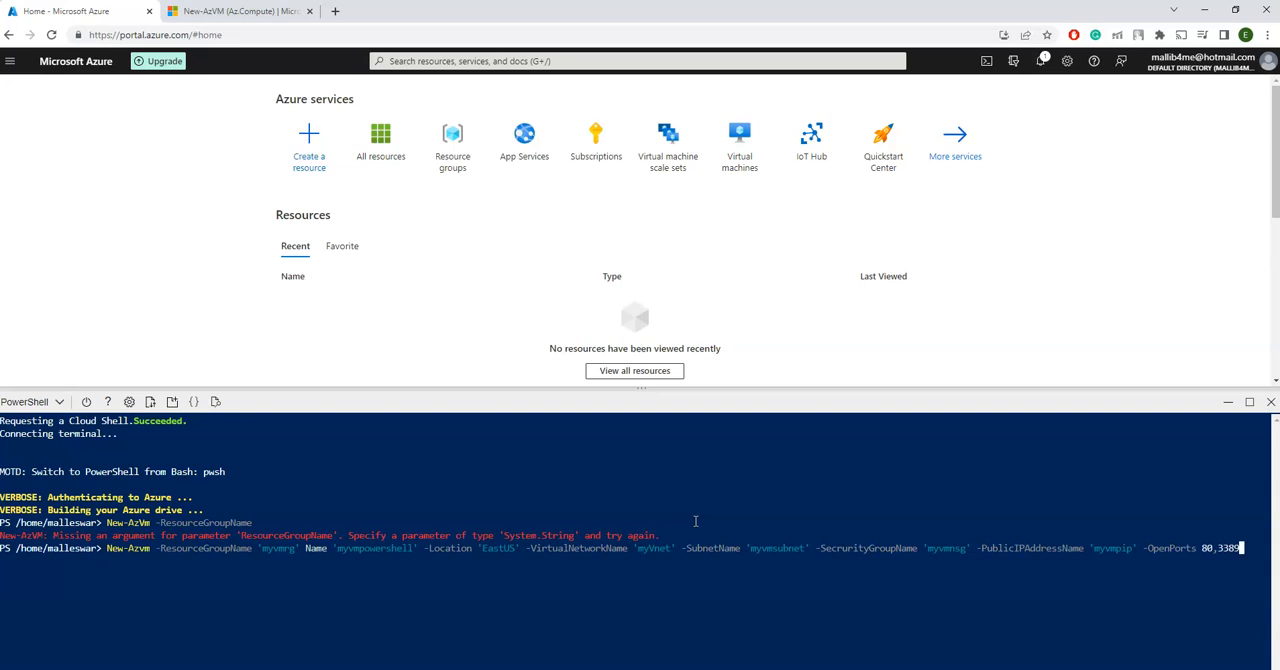
pyautogui.press('Return')
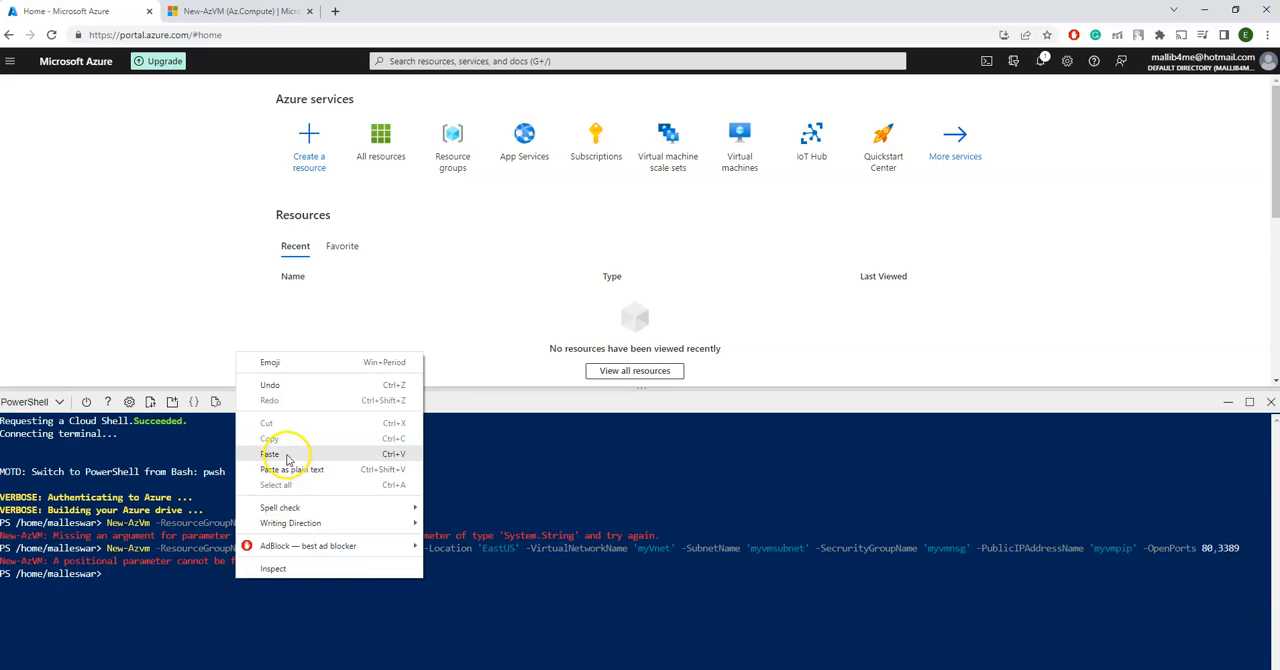
# Paste the previous New-AzVM command back and select the Name argument to correct it
pyautogui.click(269, 454)
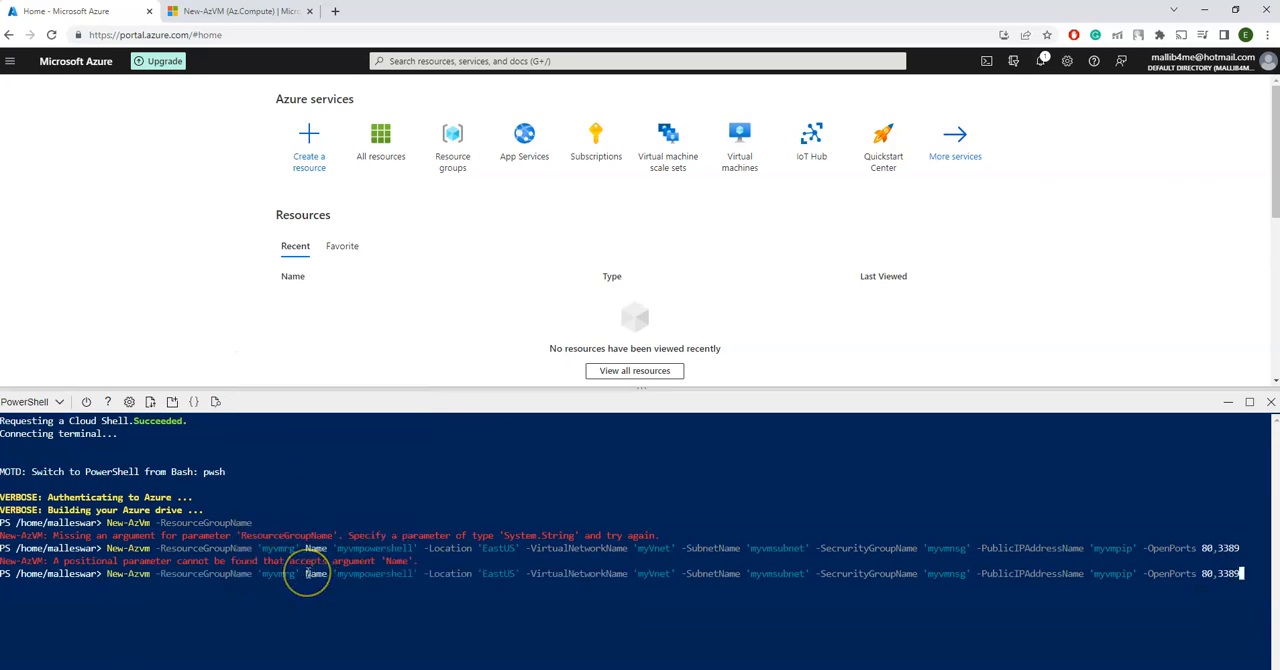
pyautogui.doubleClick(314, 573)
pyautogui.write('-')
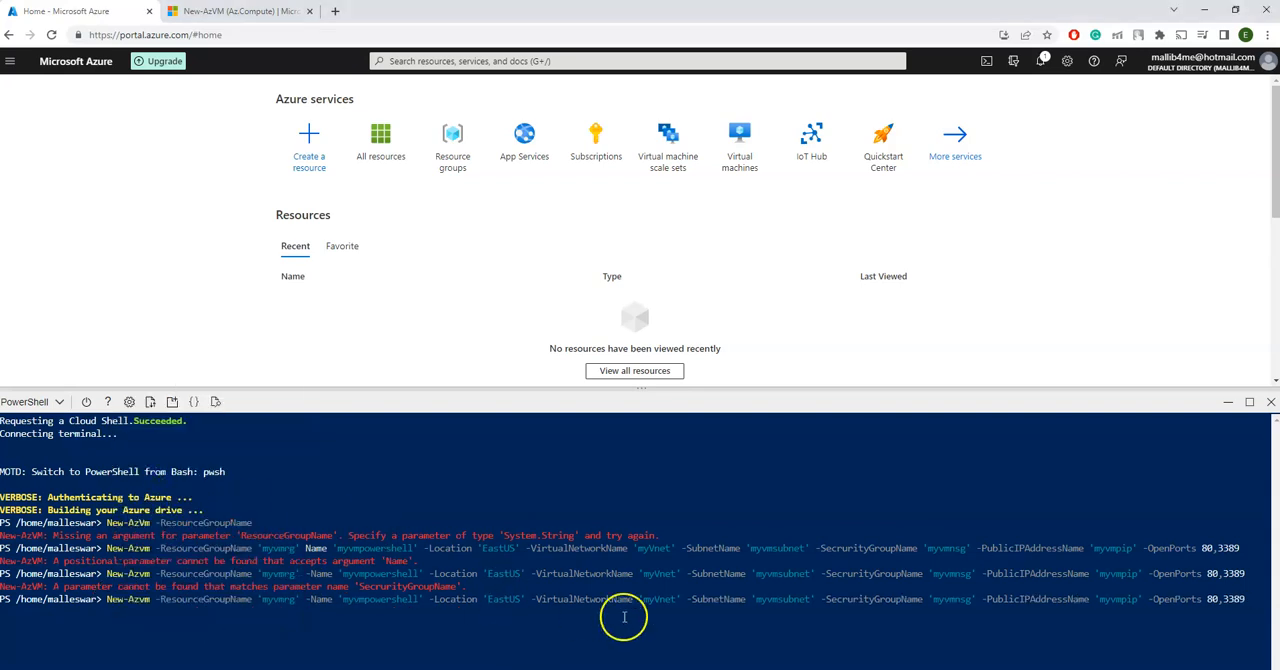
pyautogui.moveTo(667, 608)
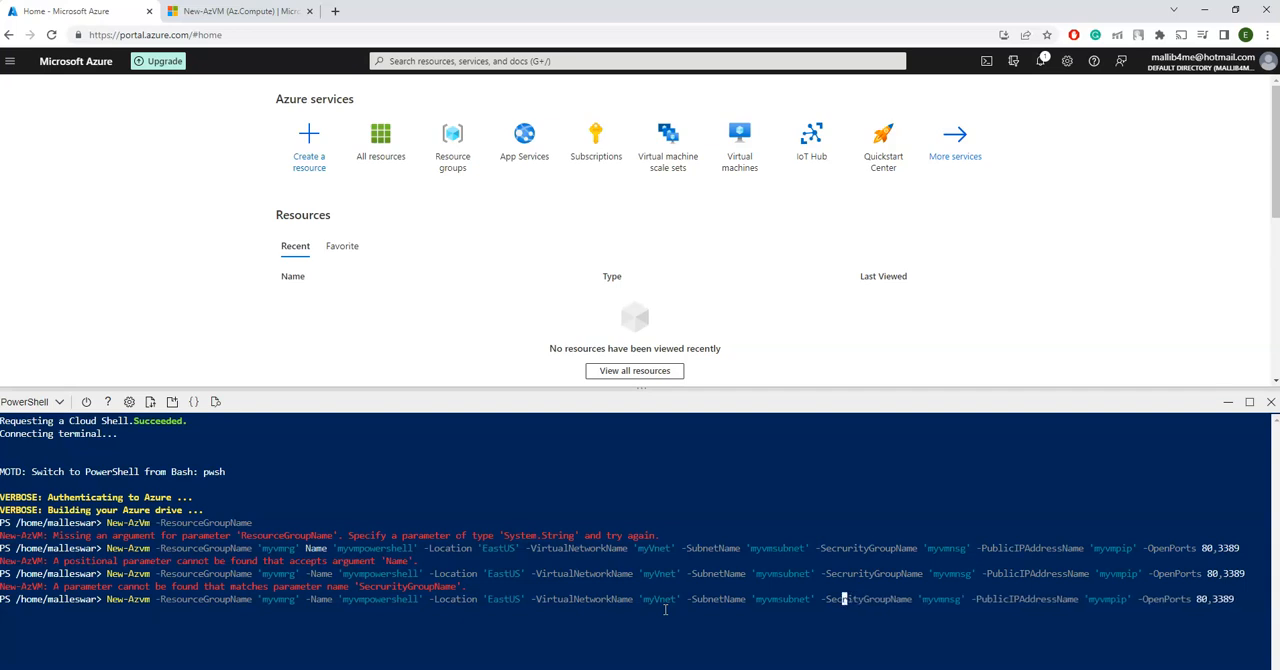
# Run the corrected New-AzVM command and enter the administrator username and password
pyautogui.write('r')
pyautogui.press('Return')
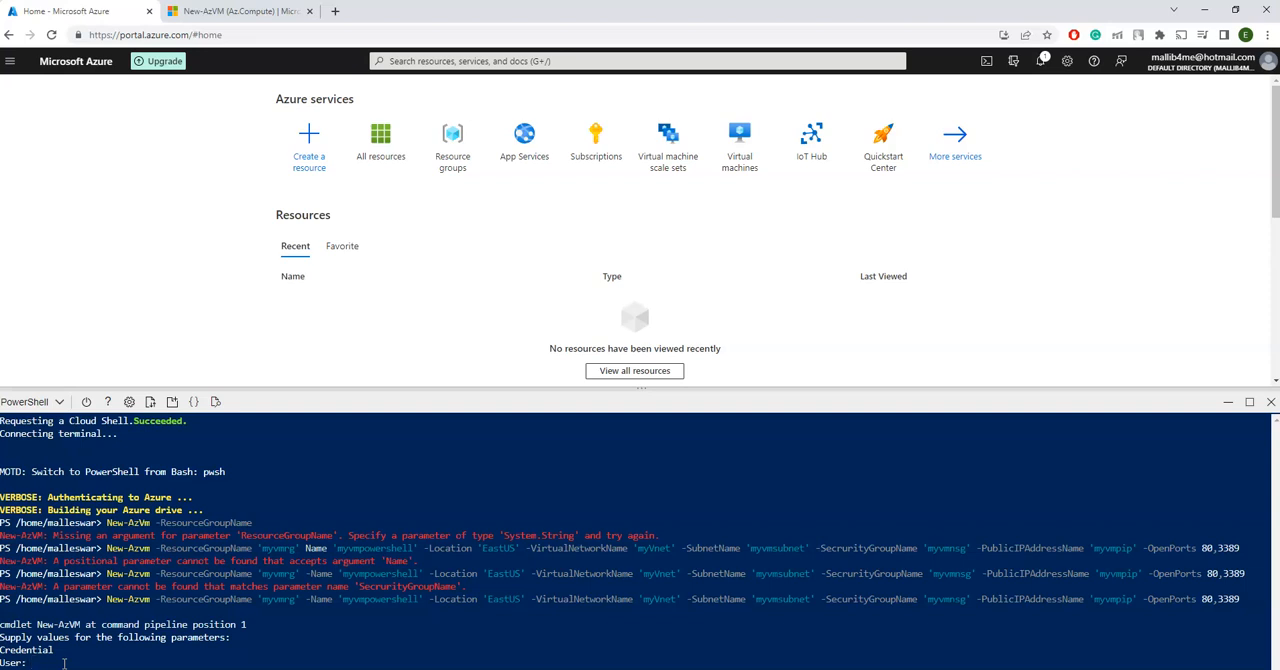
pyautogui.write('eshwar')
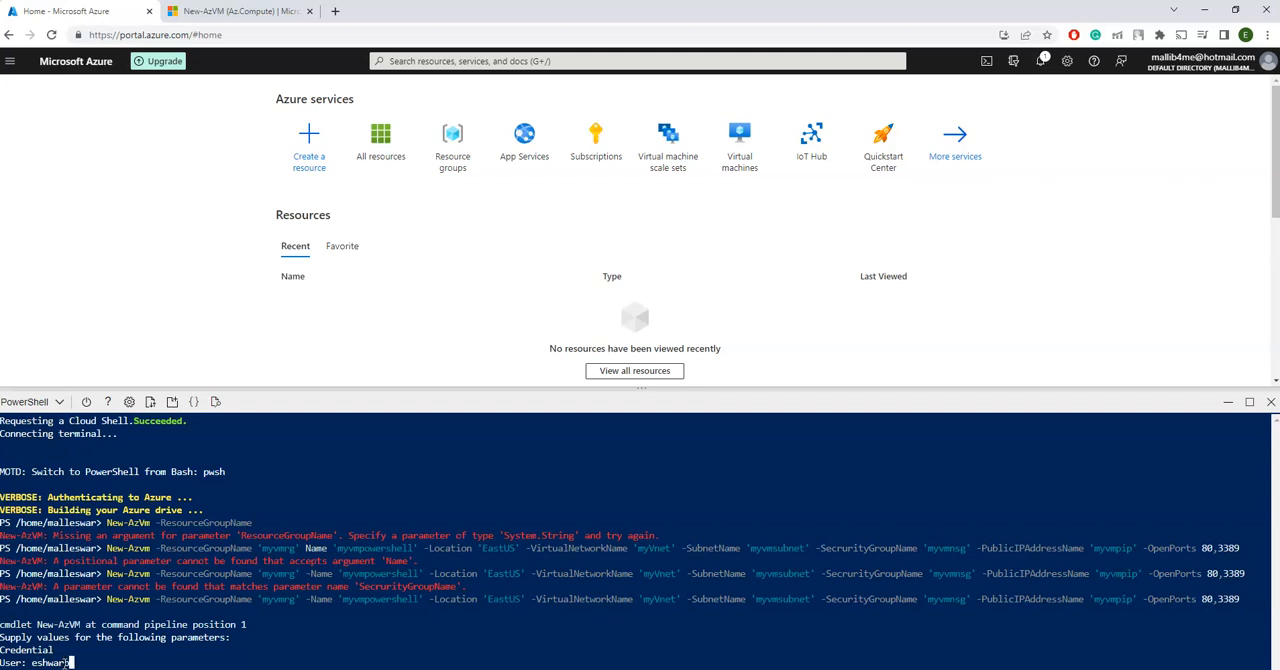
pyautogui.write('4me')
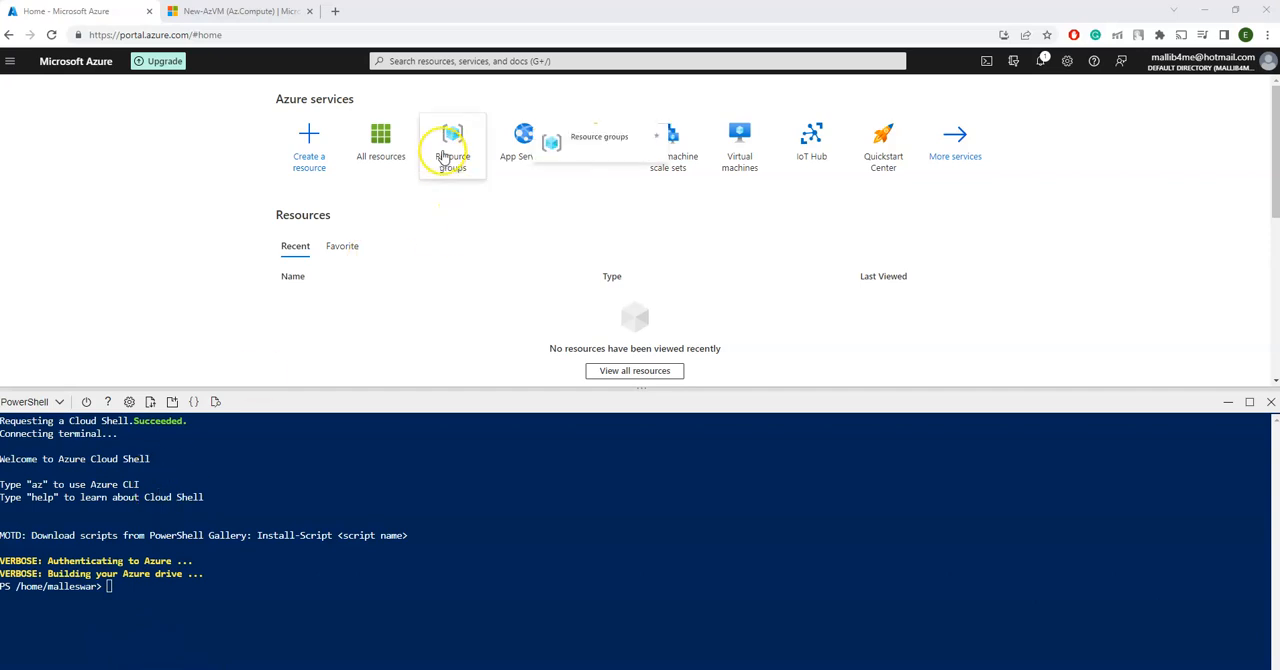
# Find the running myvmpowershell VM under All resources, then view the New-AzVM documentation
pyautogui.click(380, 140)
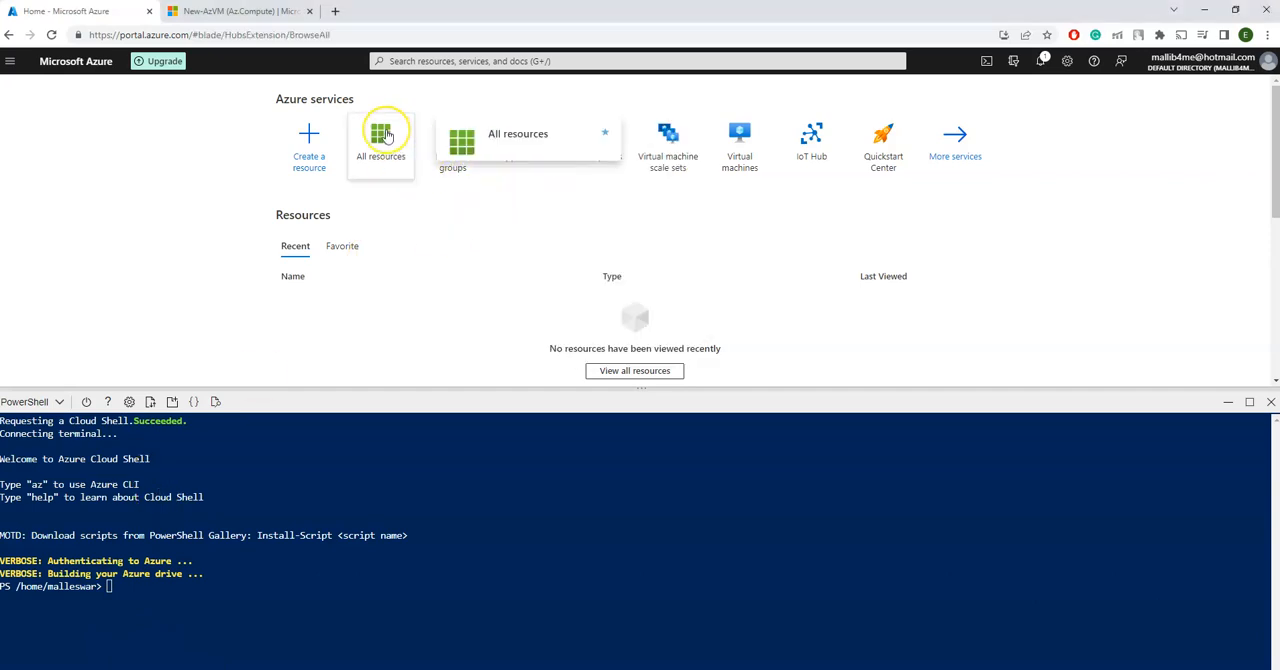
pyautogui.click(381, 140)
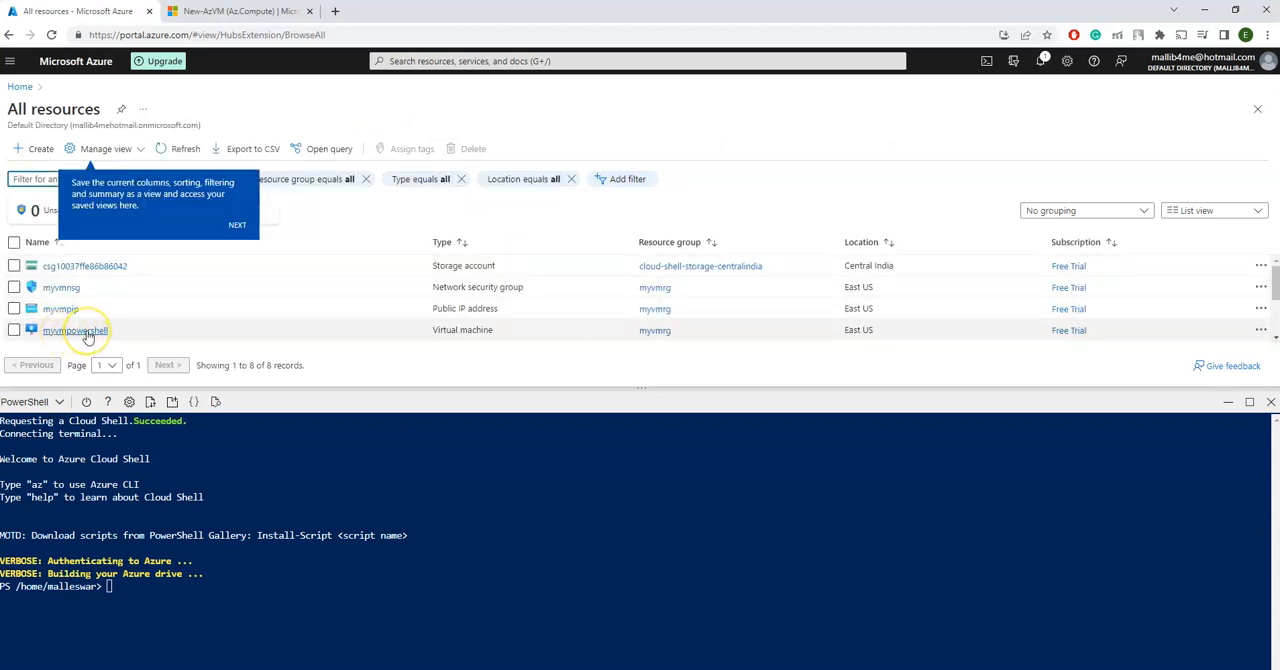
pyautogui.moveTo(70, 308)
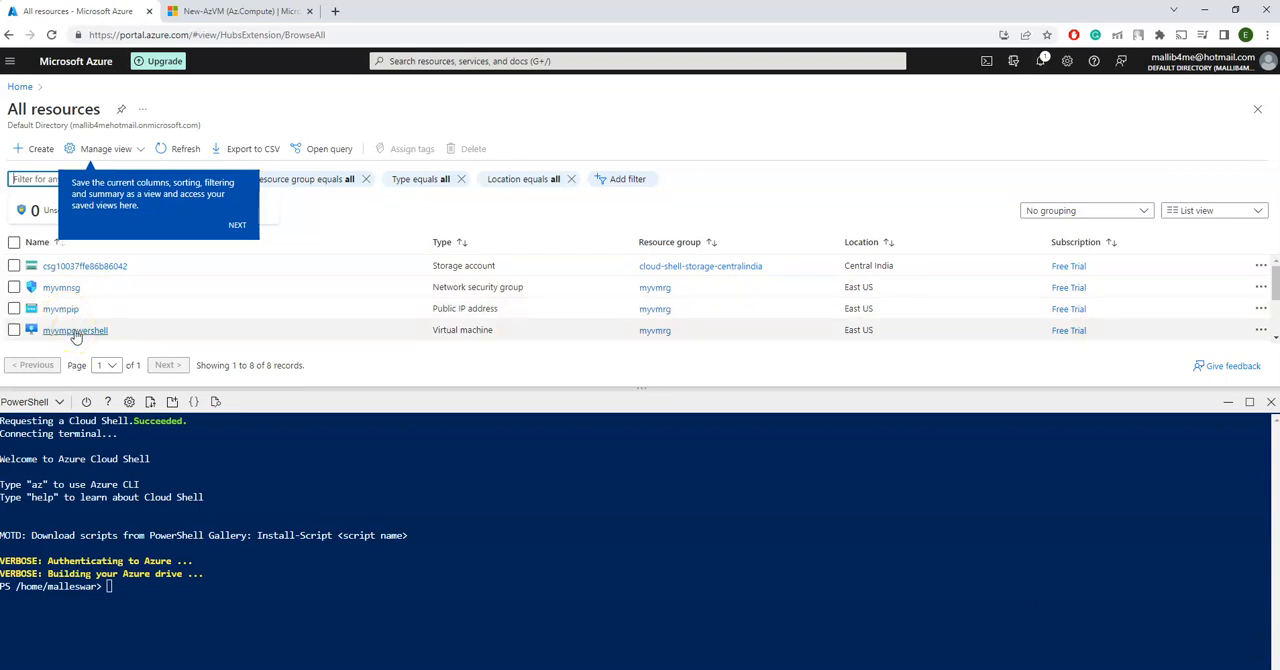
pyautogui.click(75, 330)
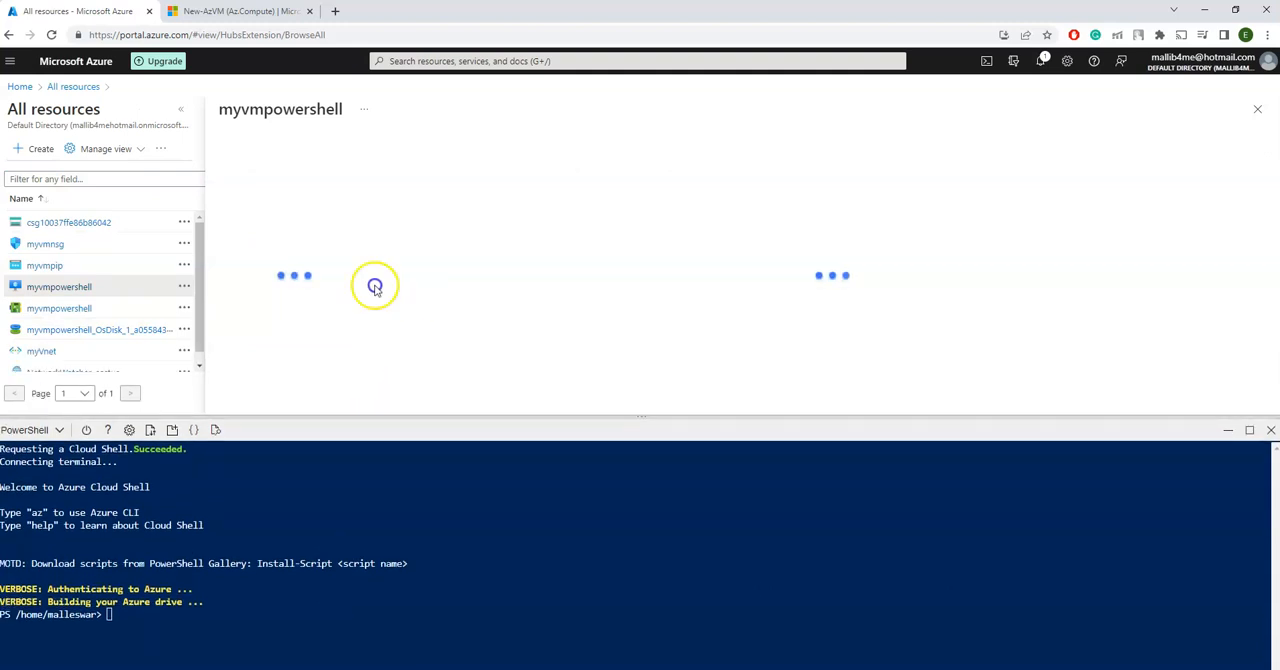
pyautogui.click(58, 287)
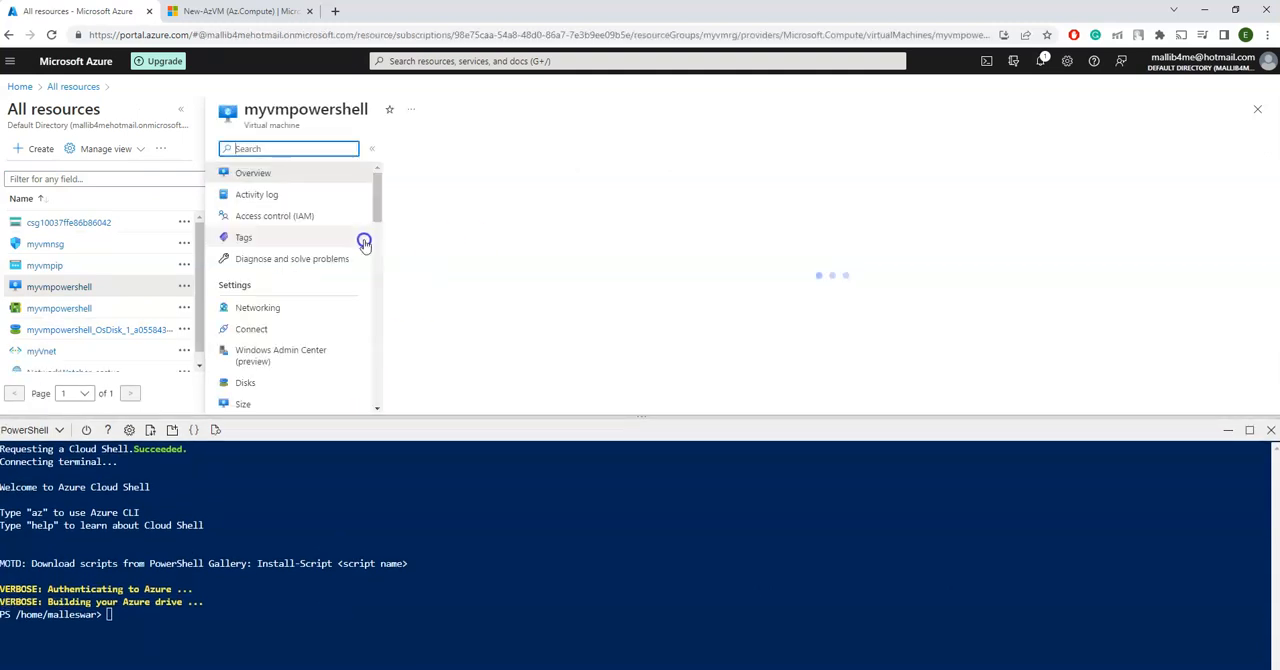
pyautogui.click(252, 172)
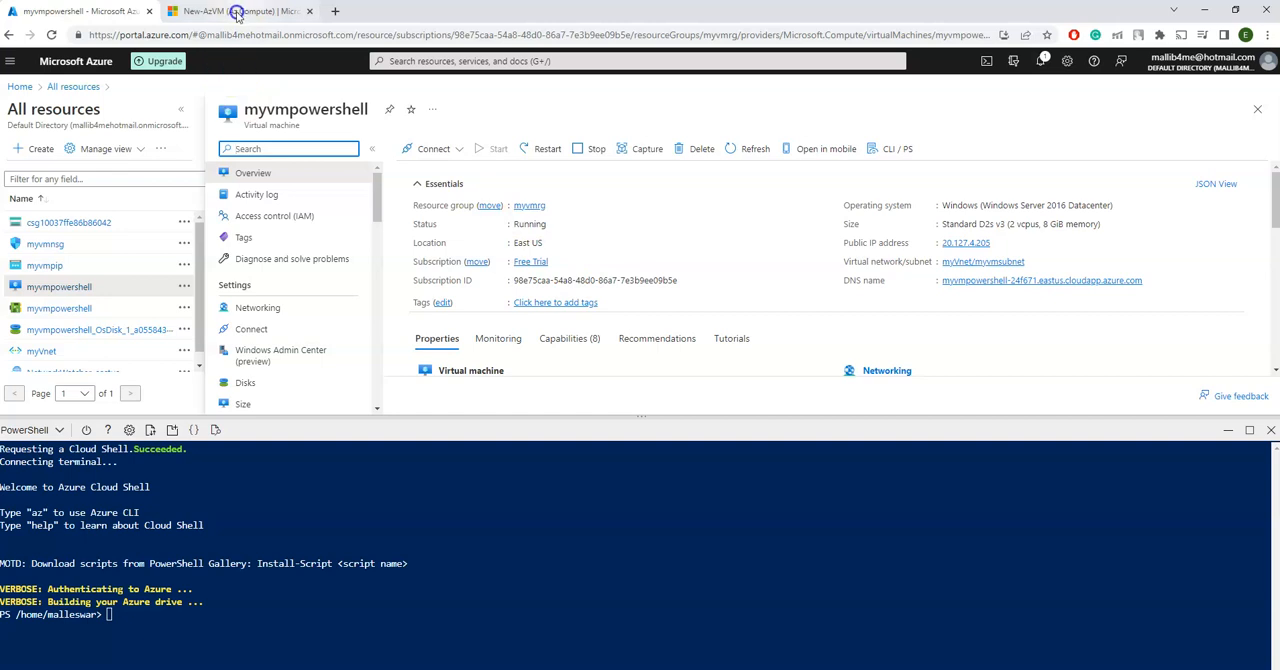
pyautogui.click(240, 11)
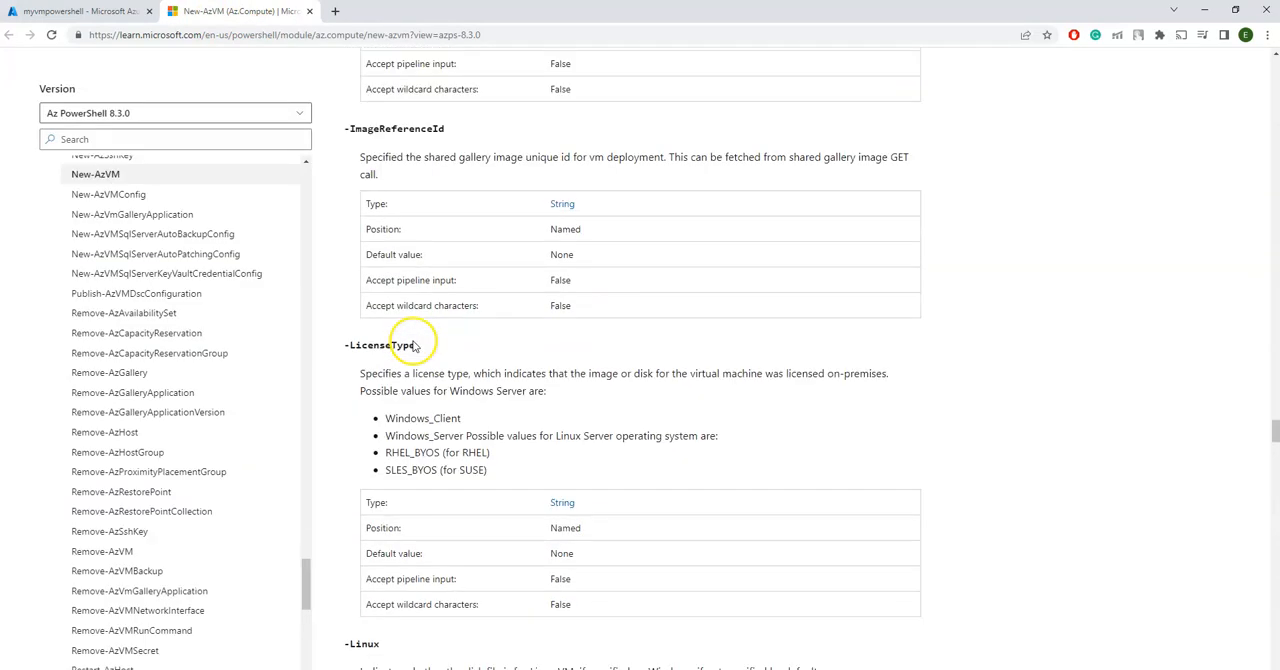
# Scroll through the New-AzVM reference syntax, parameters, description and examples
pyautogui.scroll(3)
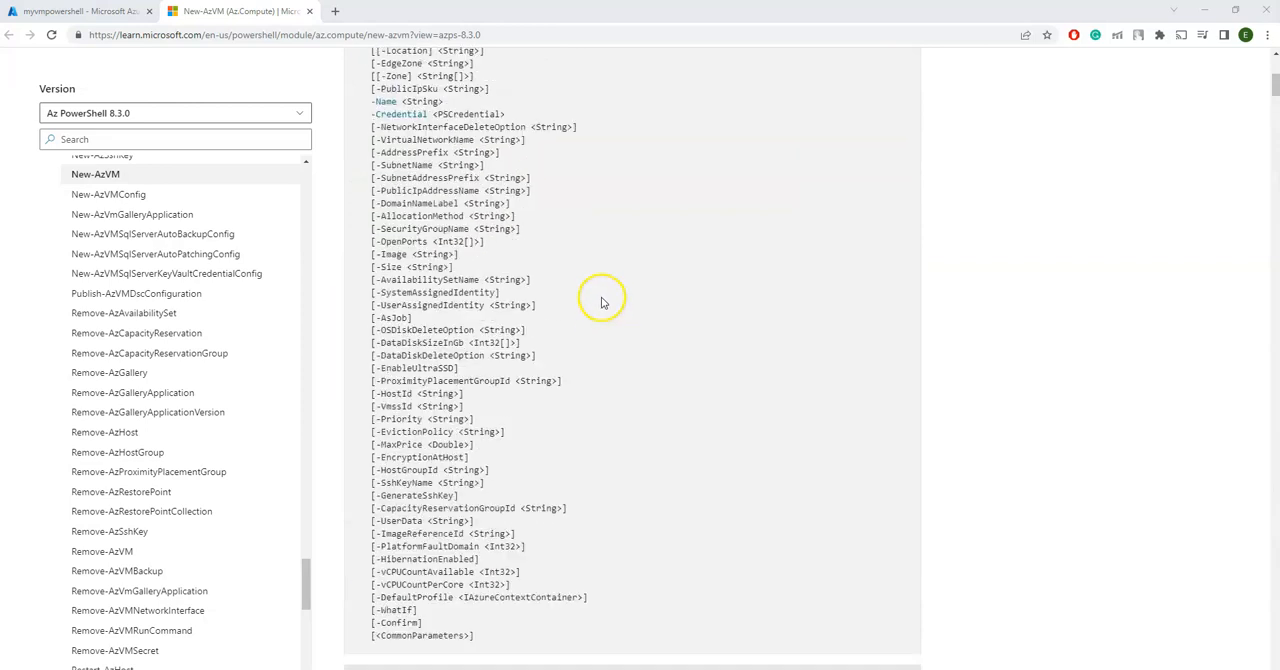
pyautogui.moveTo(470, 245)
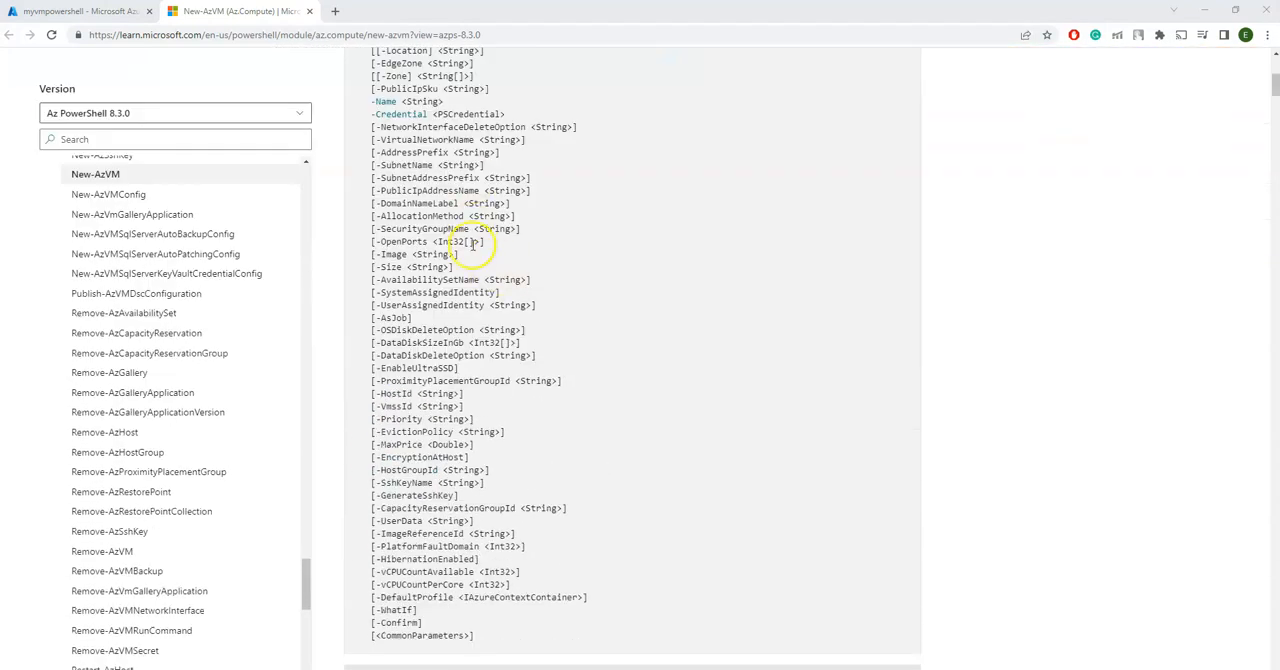
pyautogui.scroll(-3)
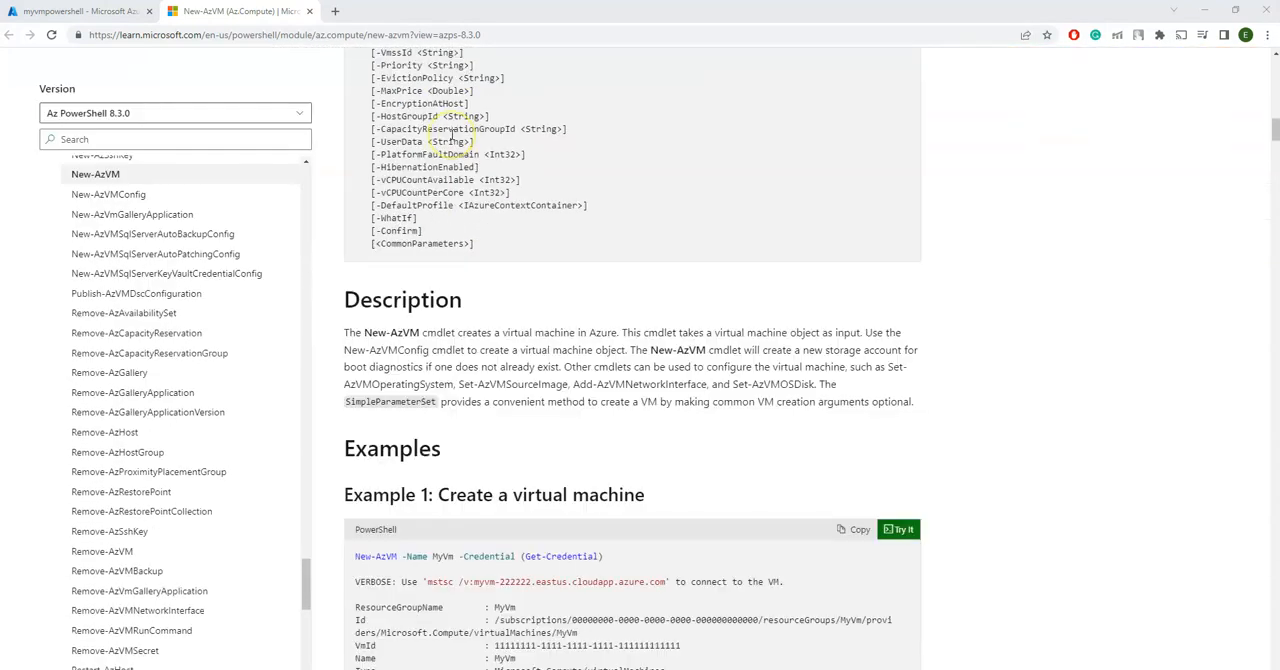
pyautogui.scroll(-3)
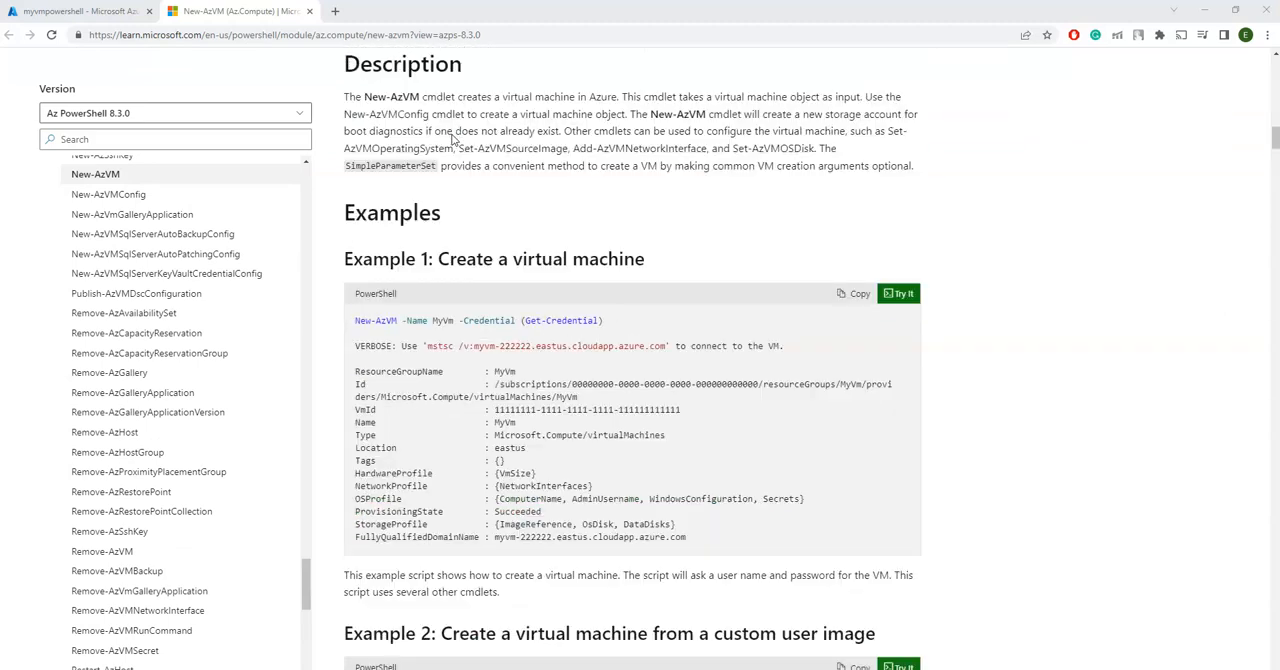
pyautogui.scroll(-3)
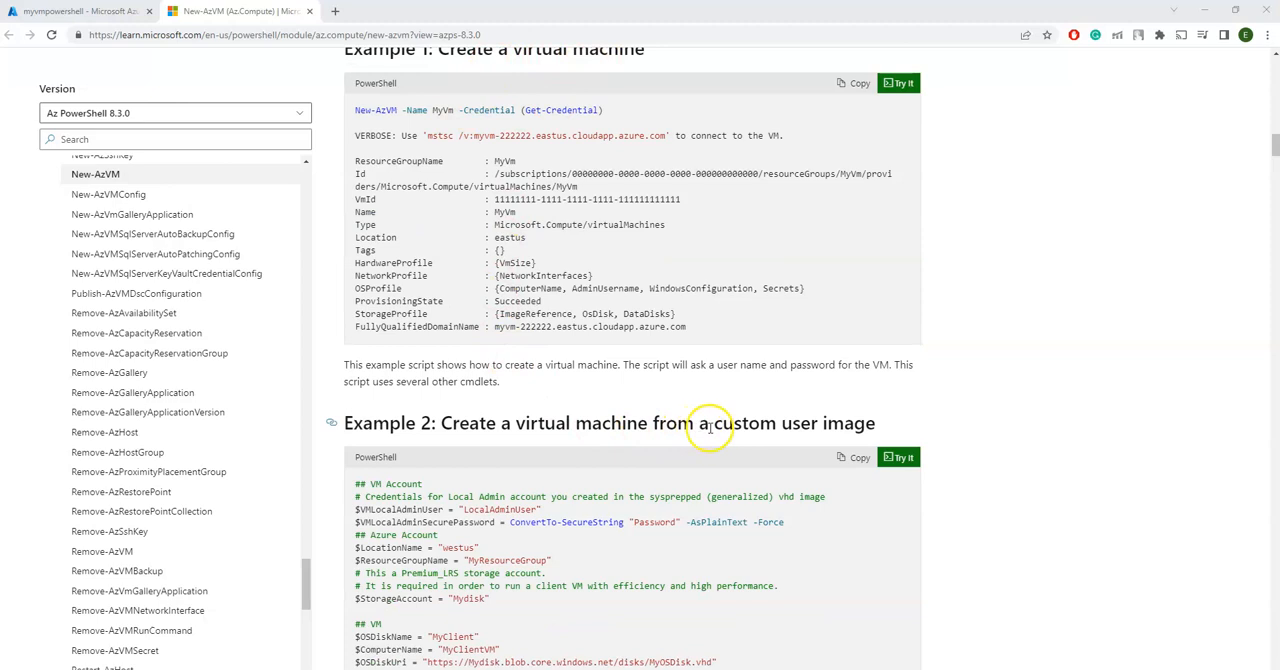
pyautogui.scroll(-3)
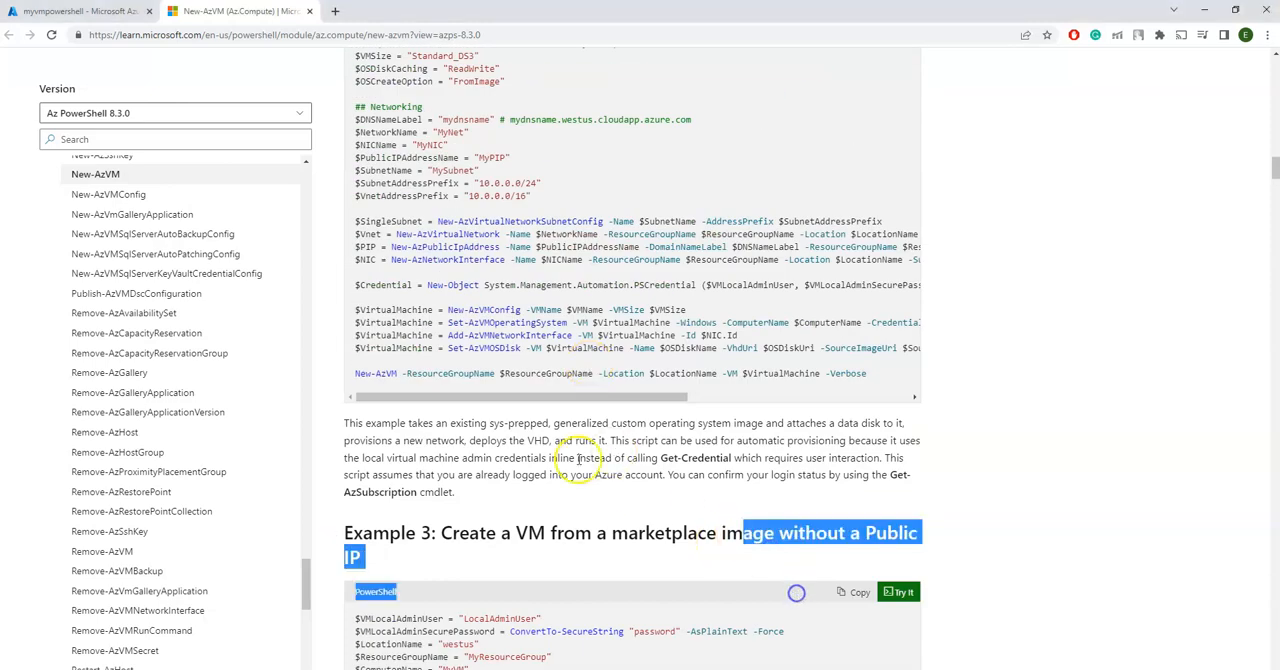
pyautogui.scroll(-3)
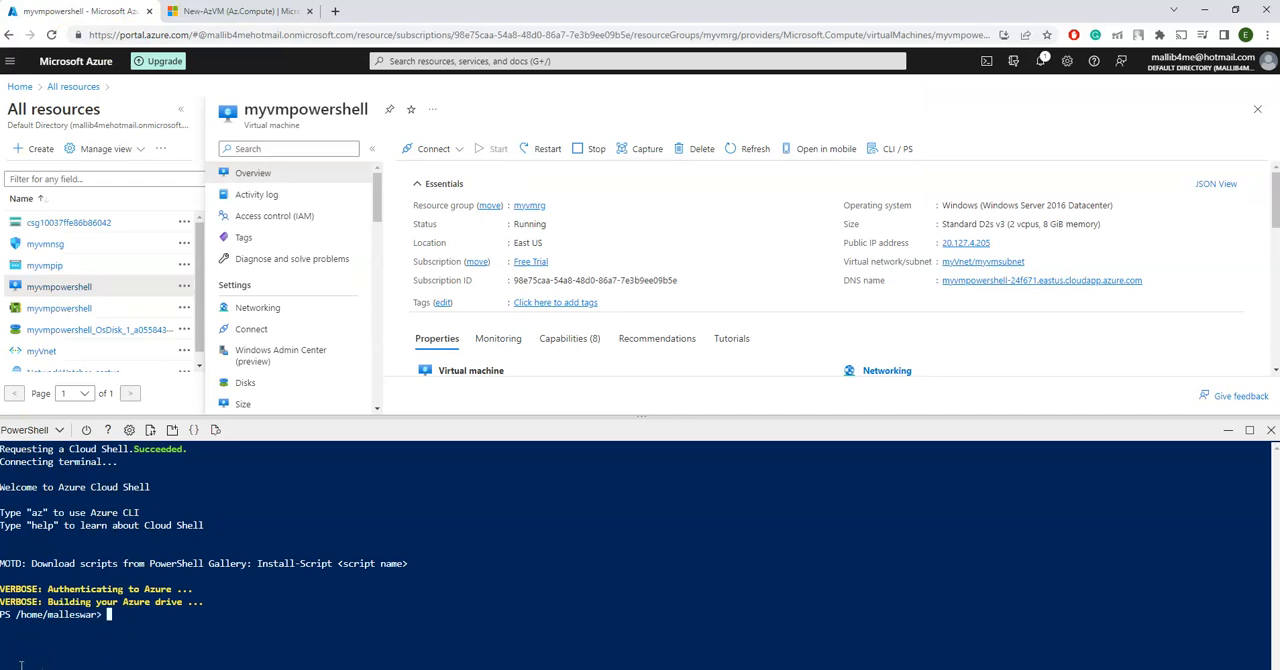
pyautogui.moveTo(22, 660)
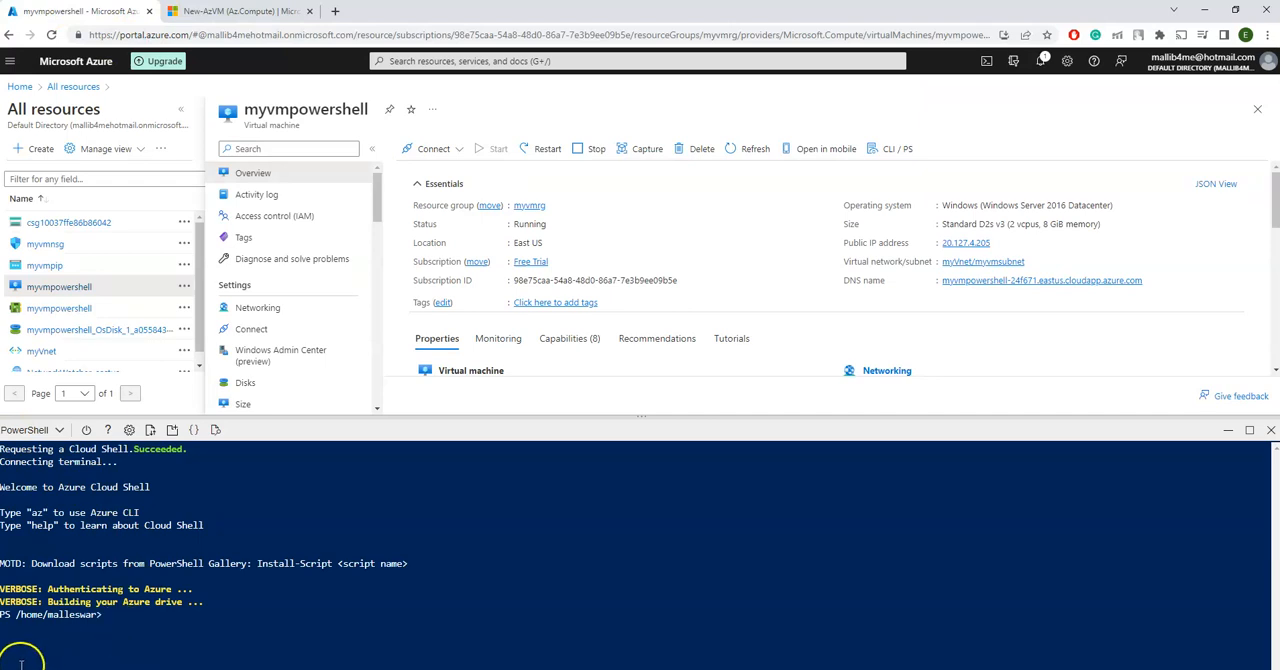
# Run Remove-AzVm for 'myvmpowershell' in resource group 'myvmrg' and confirm with yes
pyautogui.write('Res')
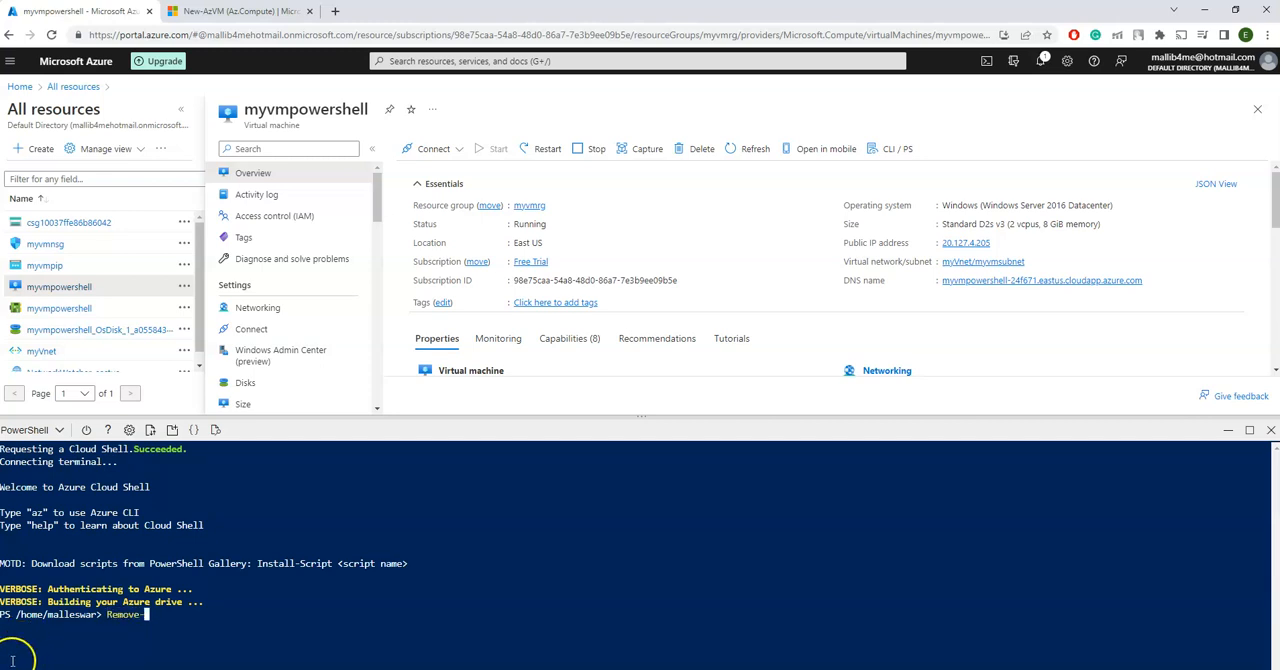
pyautogui.write('Az')
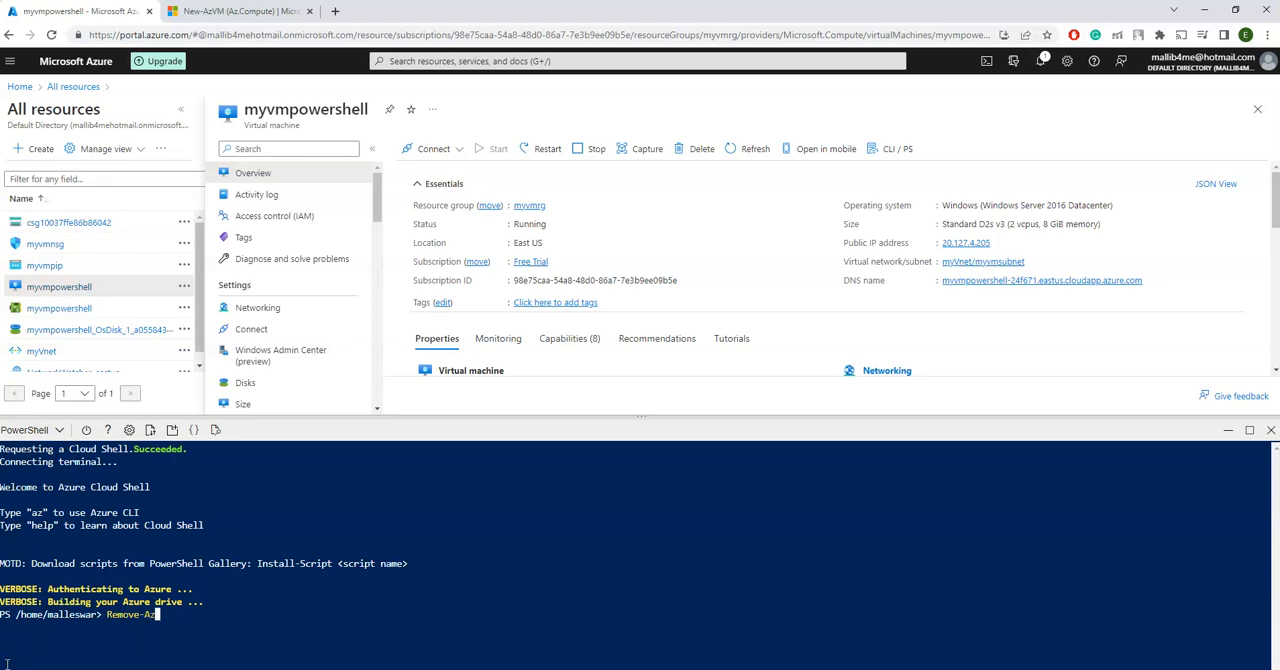
pyautogui.write('Vm')
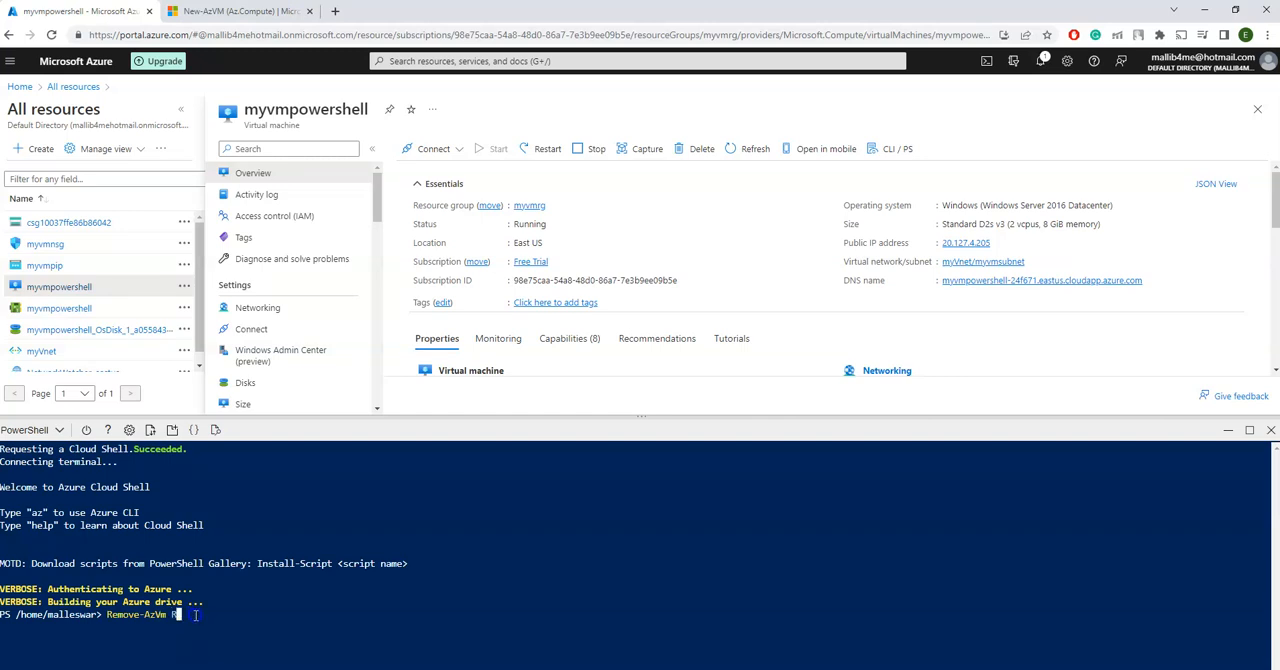
pyautogui.write('e')
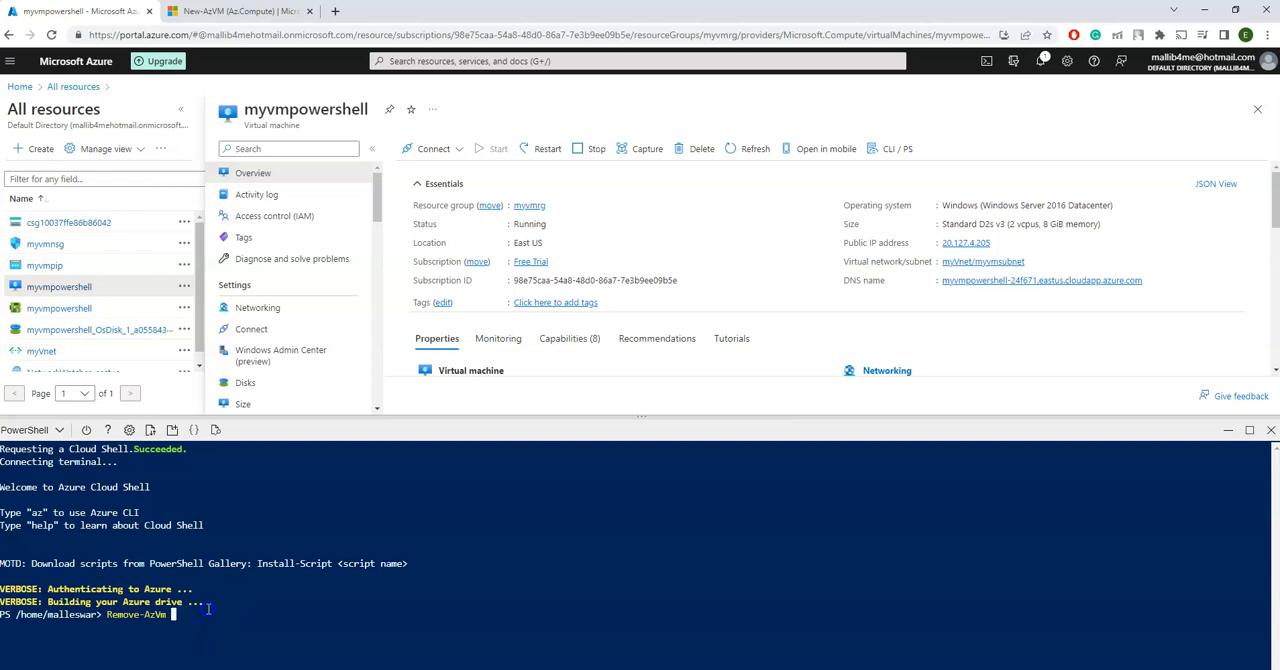
pyautogui.write('-Resour')
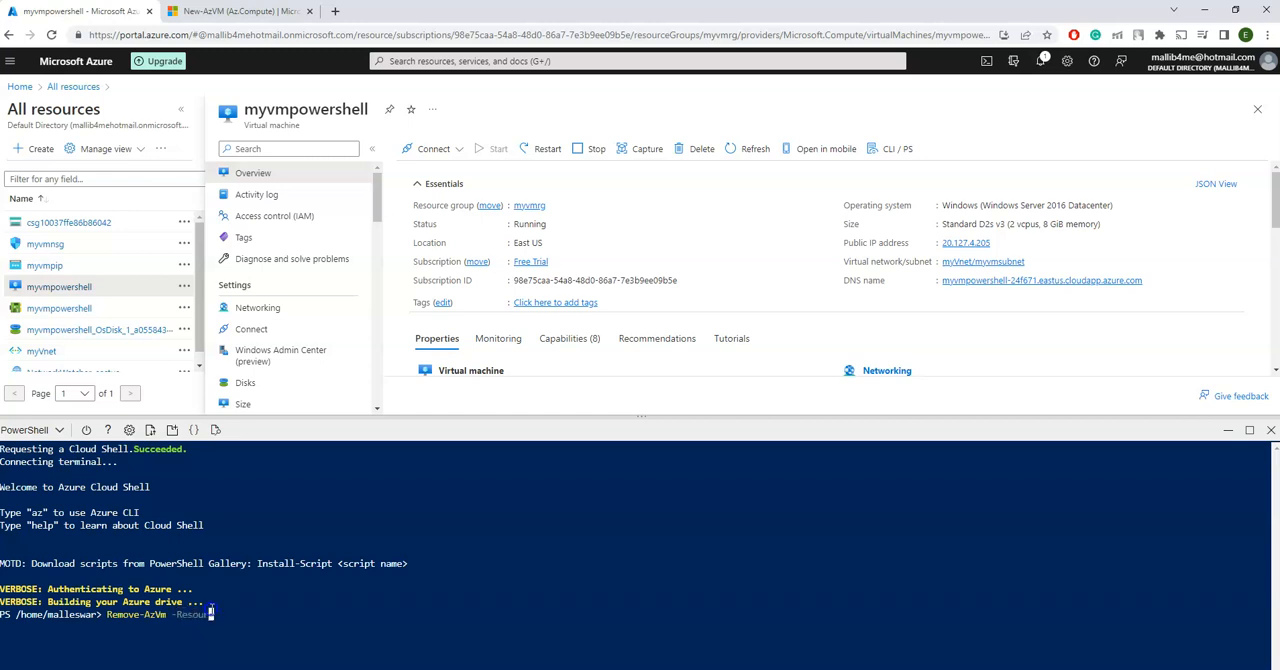
pyautogui.write('ceGroup')
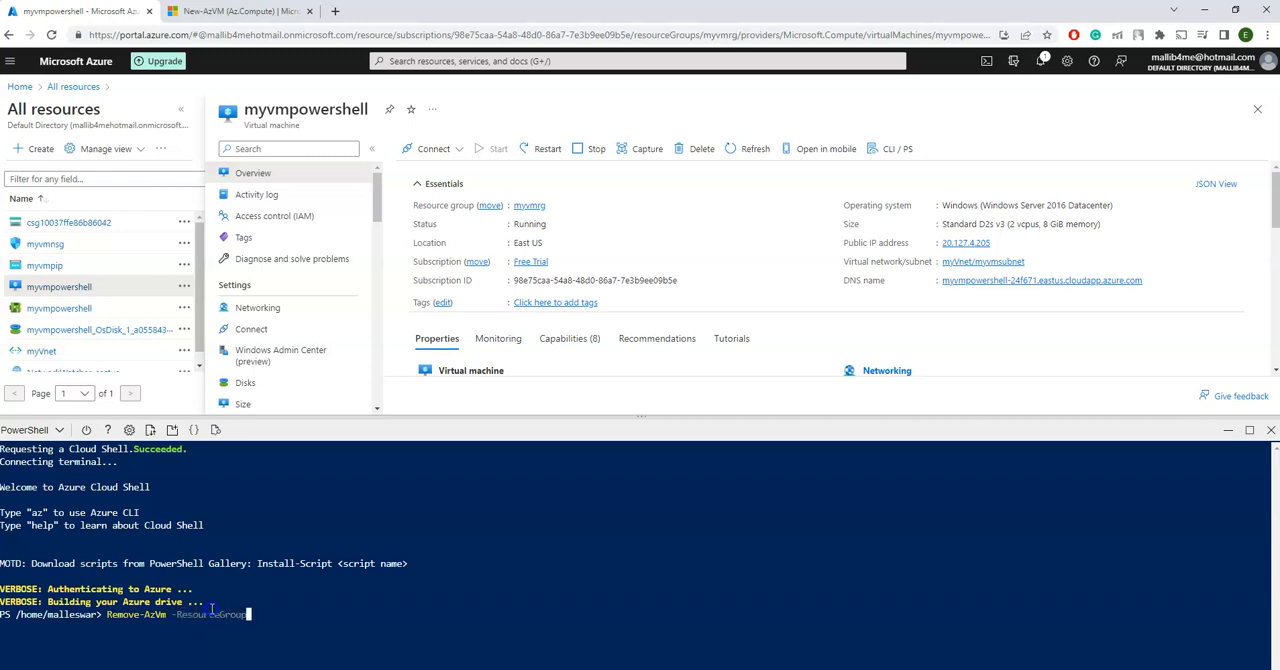
pyautogui.write('Name')
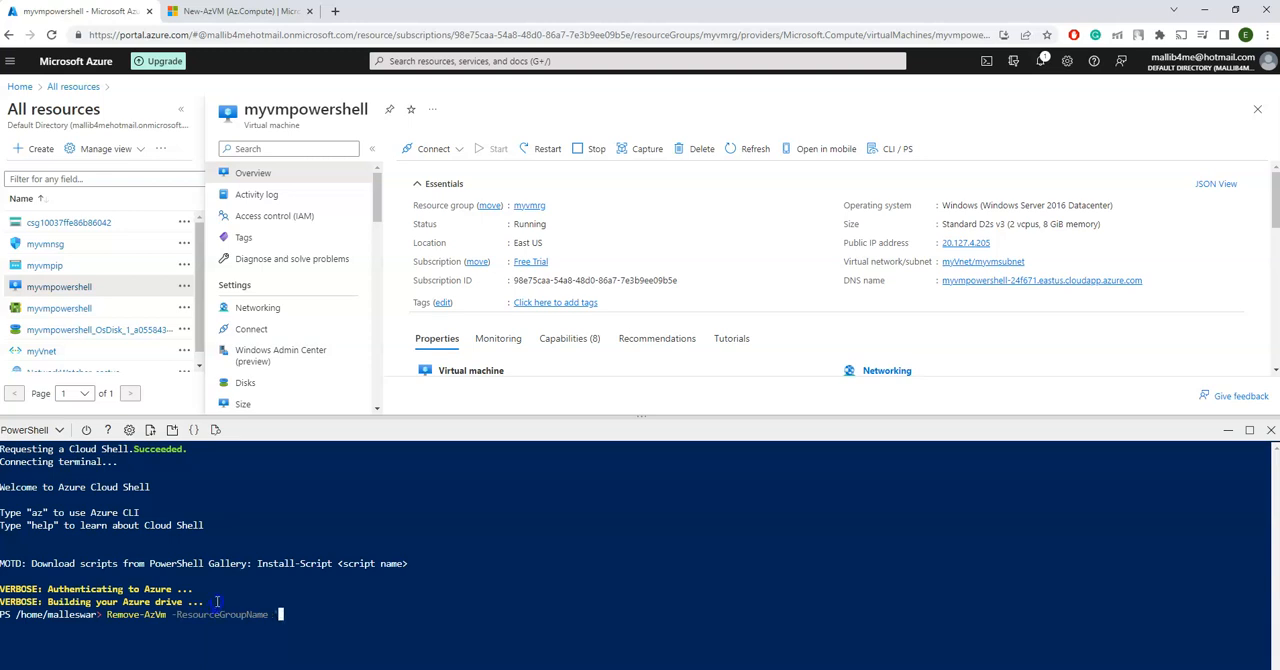
pyautogui.write("'")
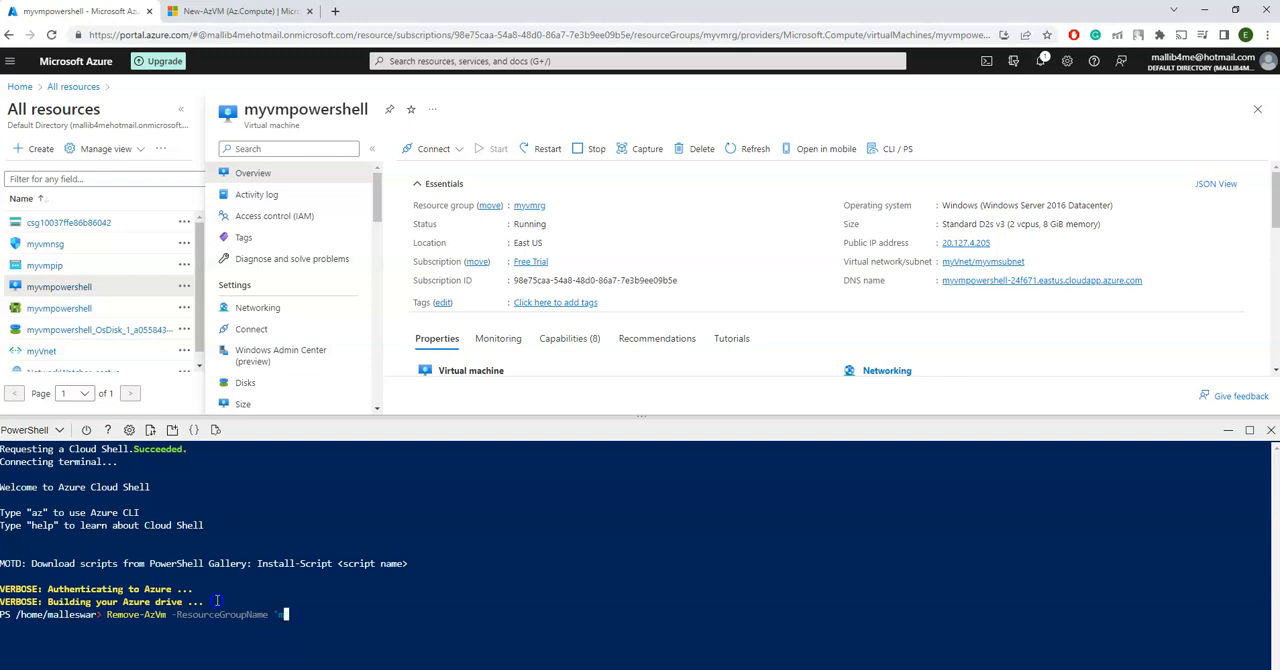
pyautogui.write('myvmrg')
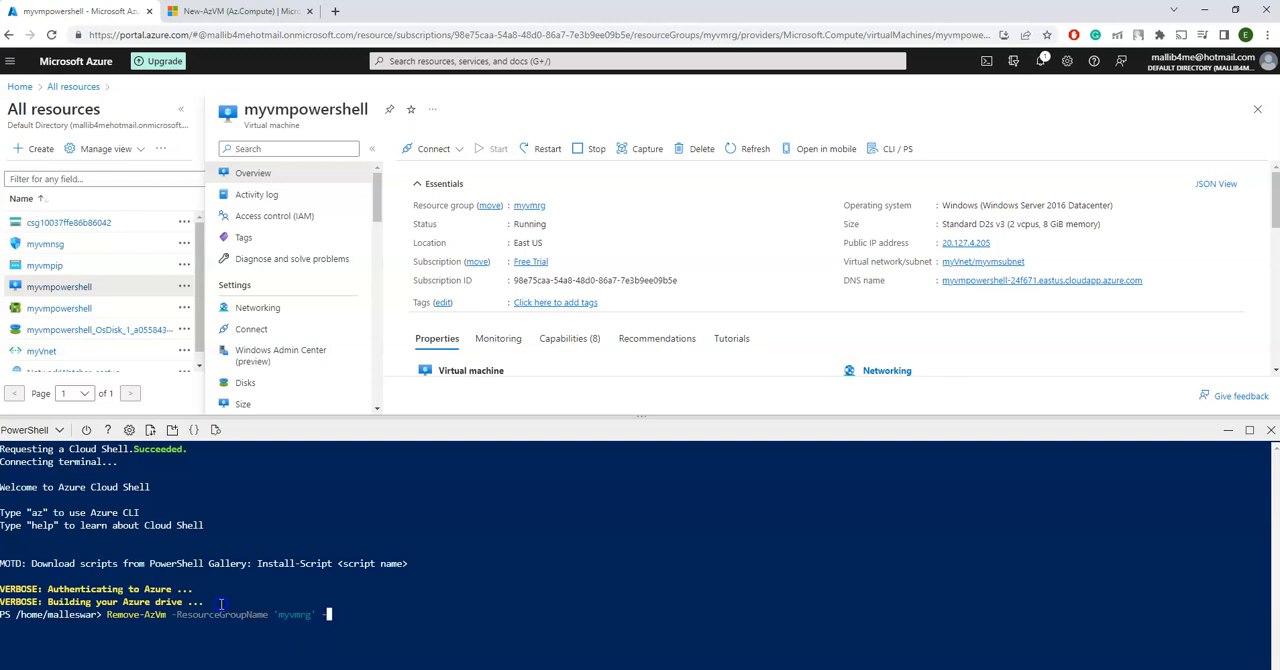
pyautogui.write("-Name 'myvmpowershell'")
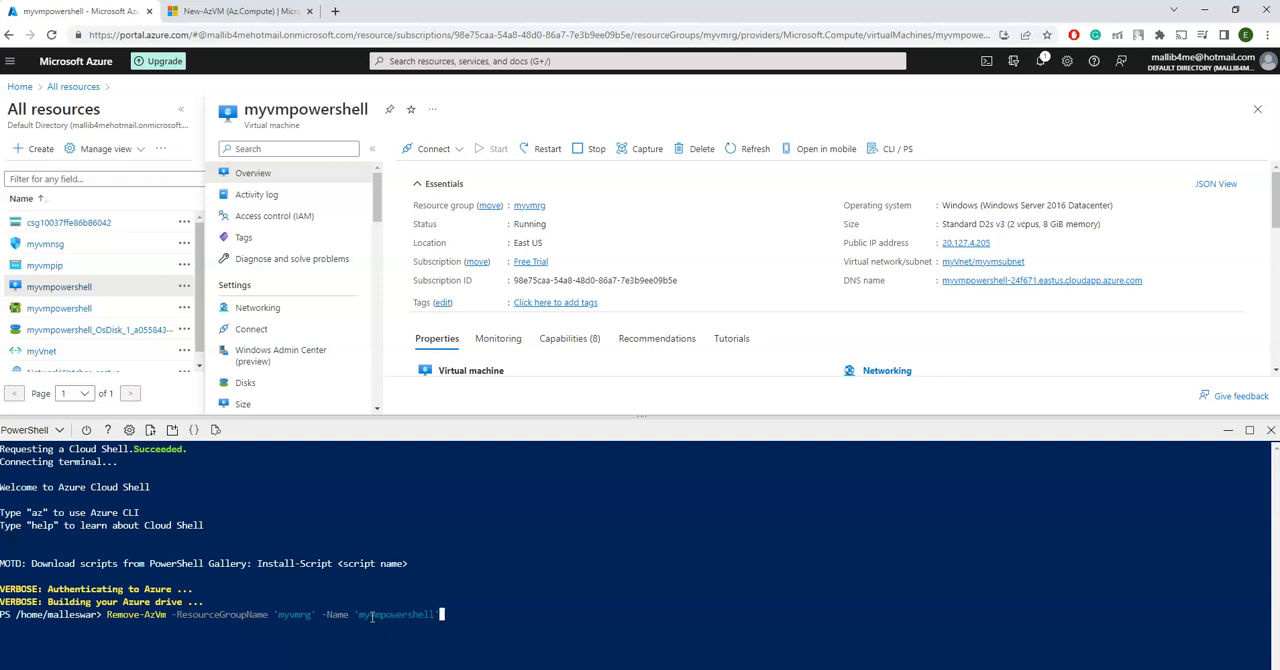
pyautogui.press('Return')
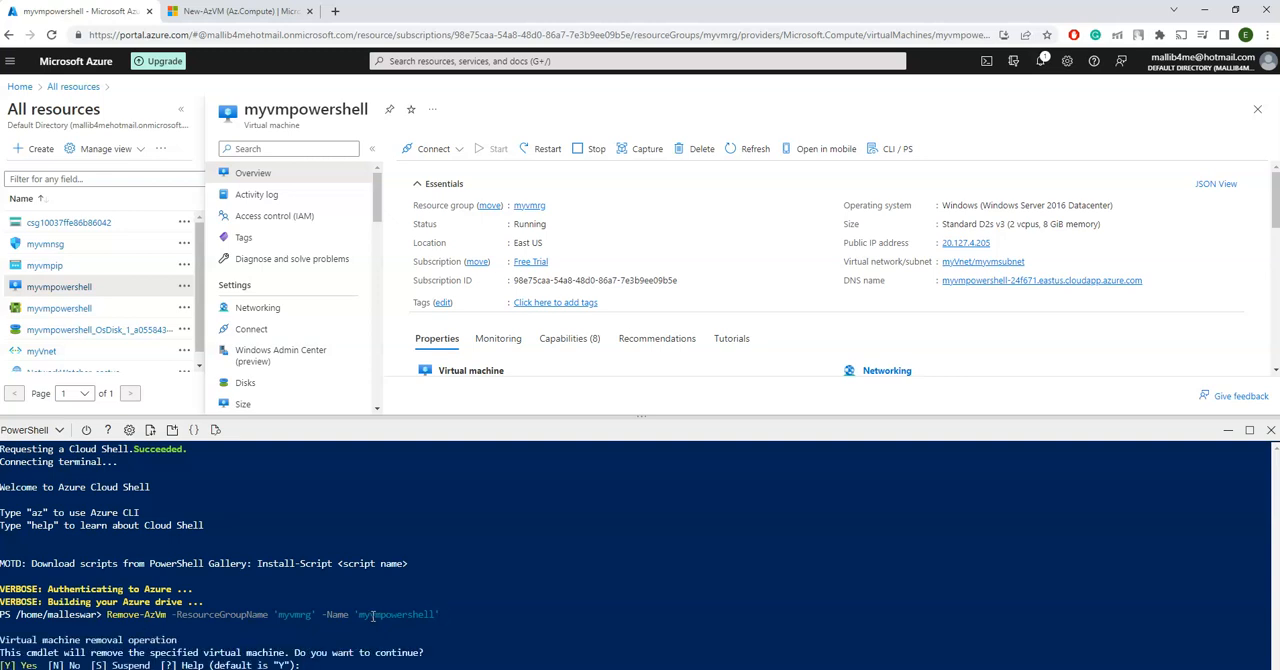
pyautogui.write('yes')
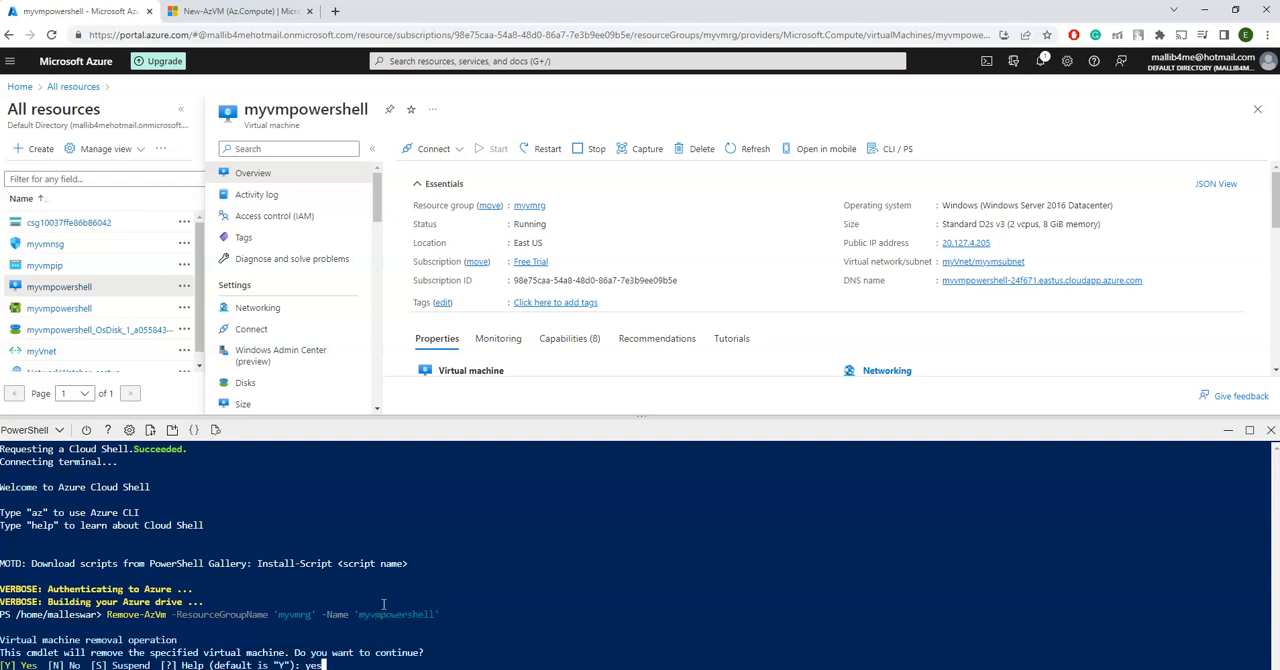